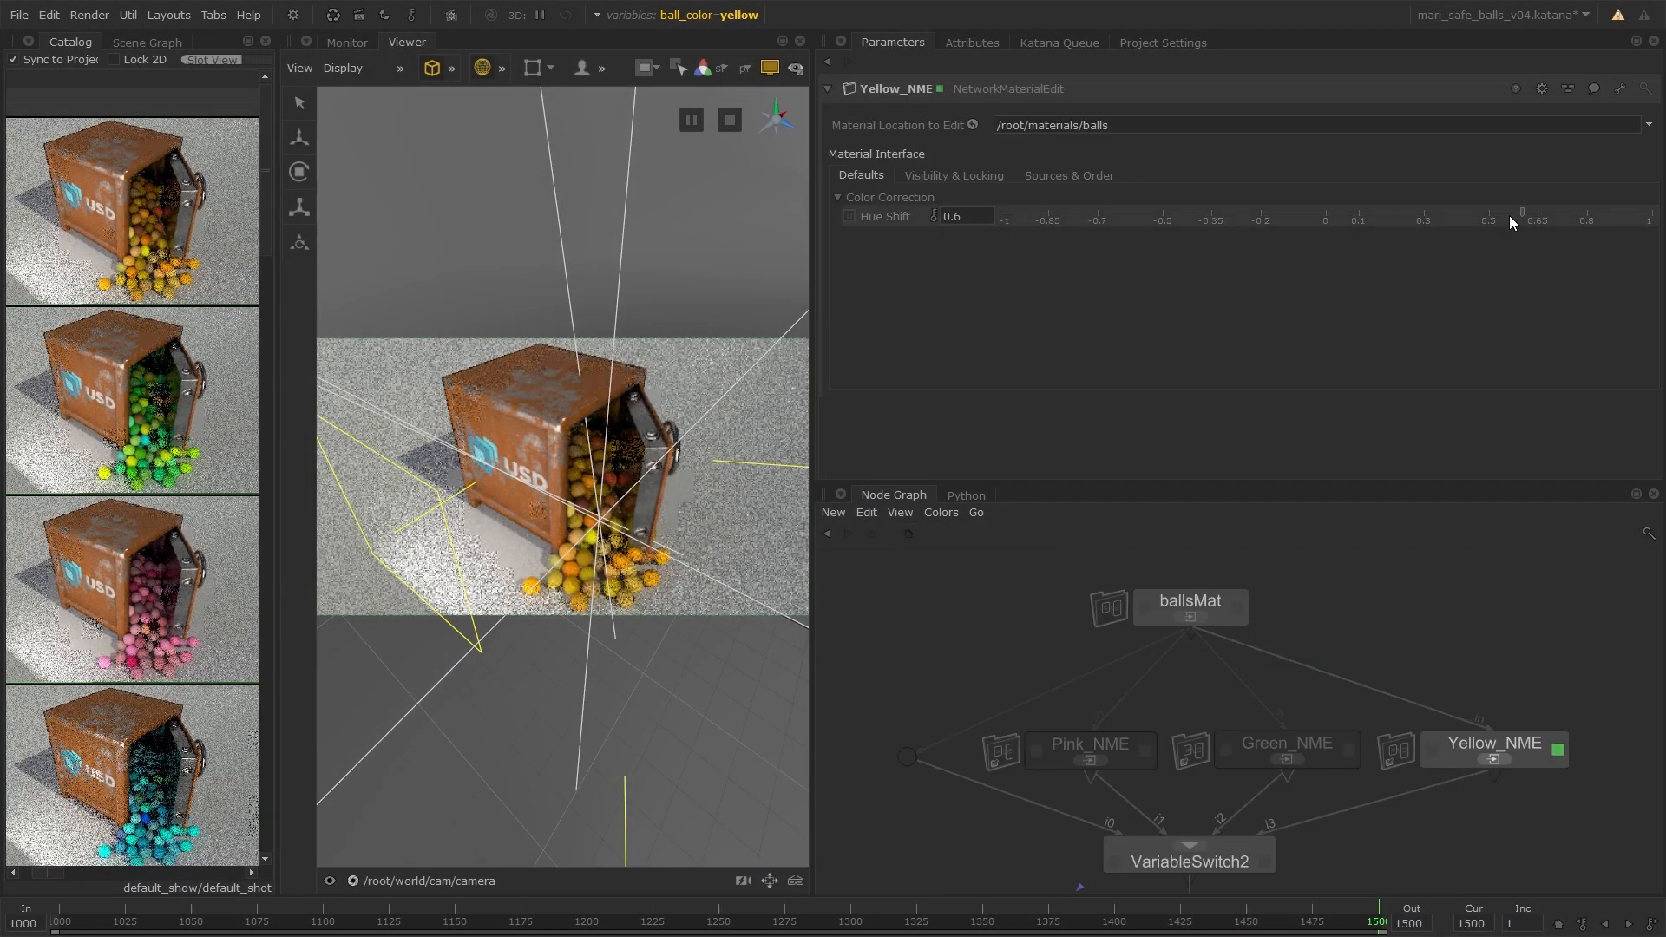
Adjust the Hue Shift slider on the Yellow_NME, Green_NME and Pink_NME edits in turn.
{"action": "left_click_drag", "start_coordinate": [1520, 215], "coordinate": [1530, 216]}
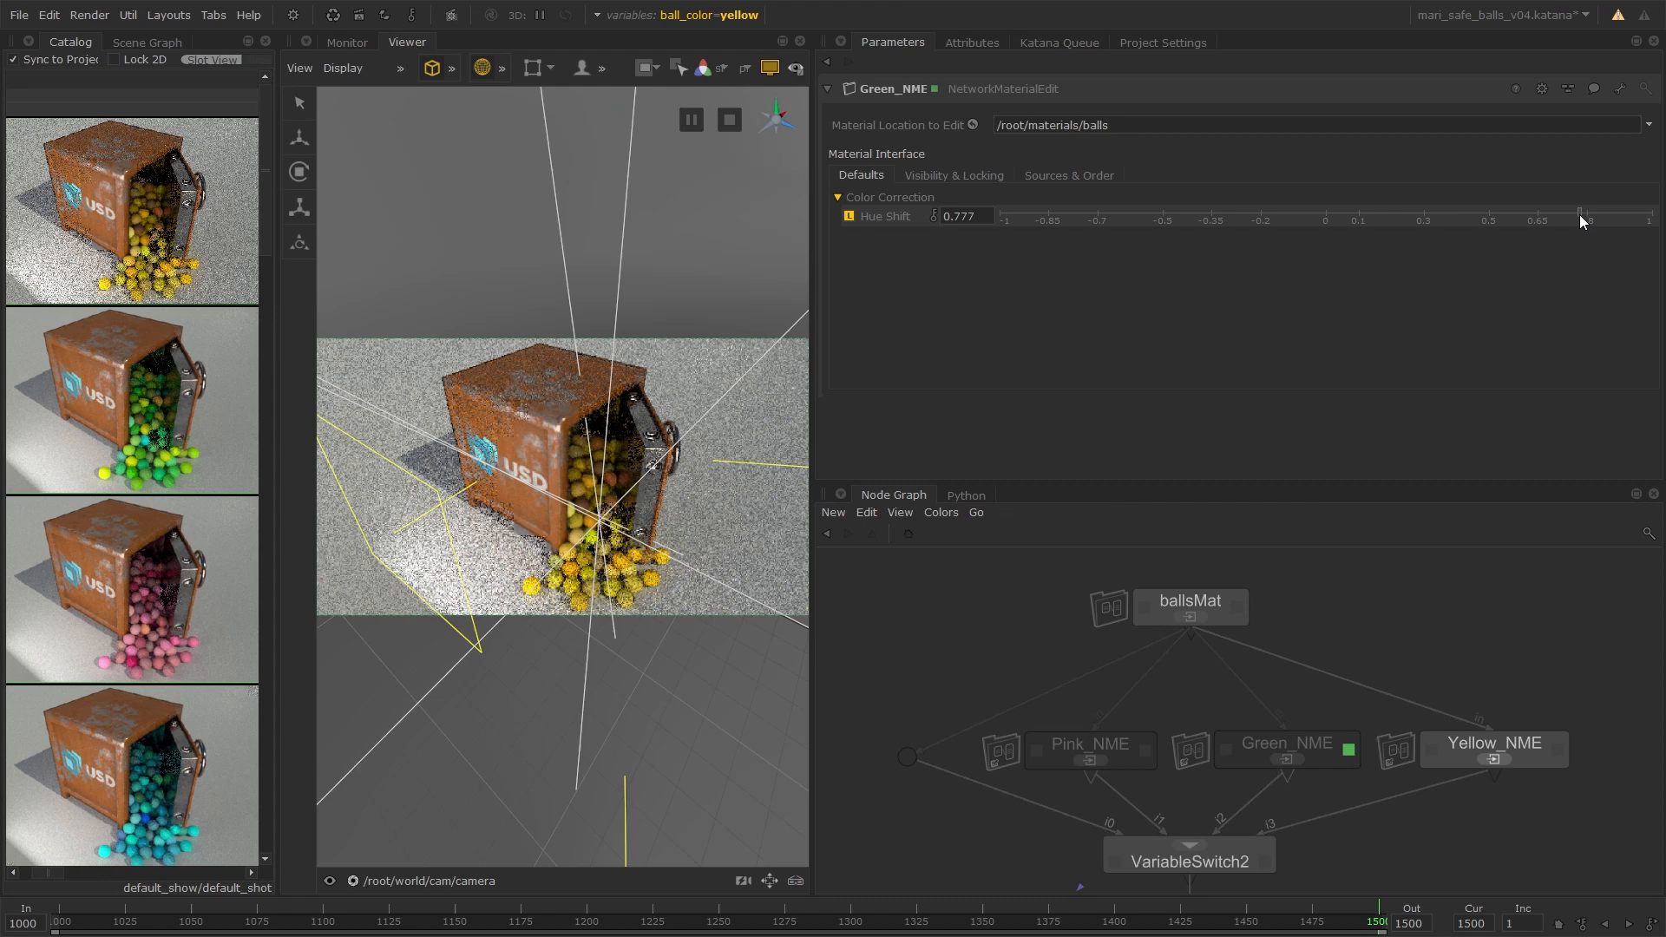
{"action": "left_click_drag", "start_coordinate": [1579, 210], "coordinate": [1607, 210]}
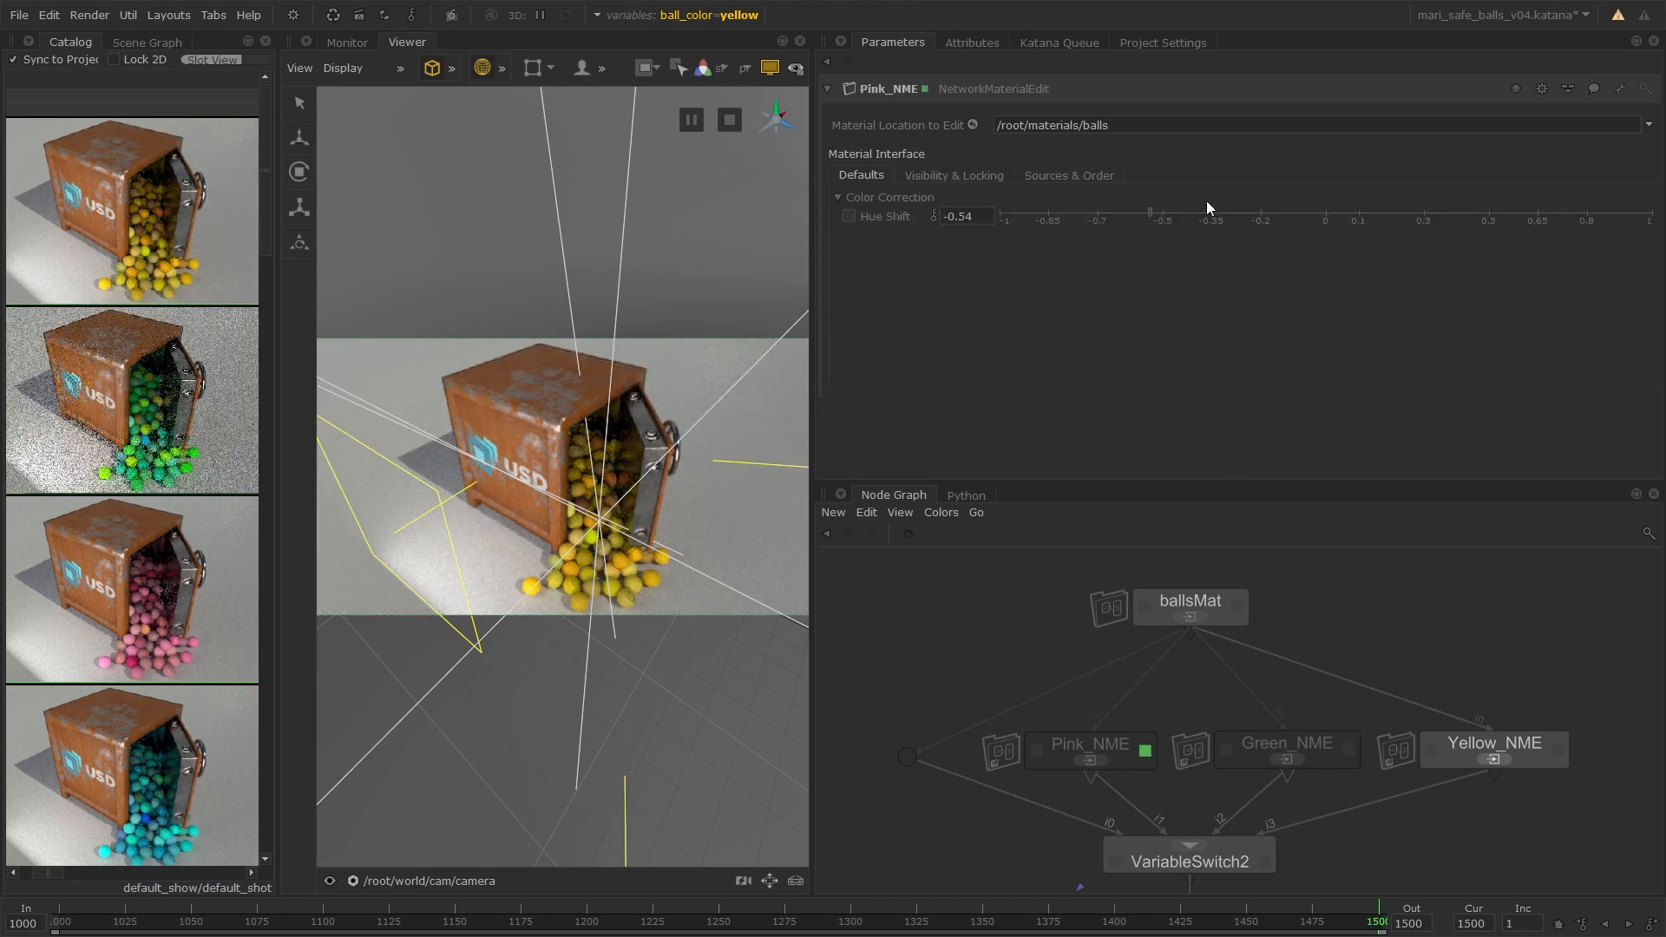
{"action": "left_click_drag", "start_coordinate": [1206, 212], "coordinate": [1126, 212]}
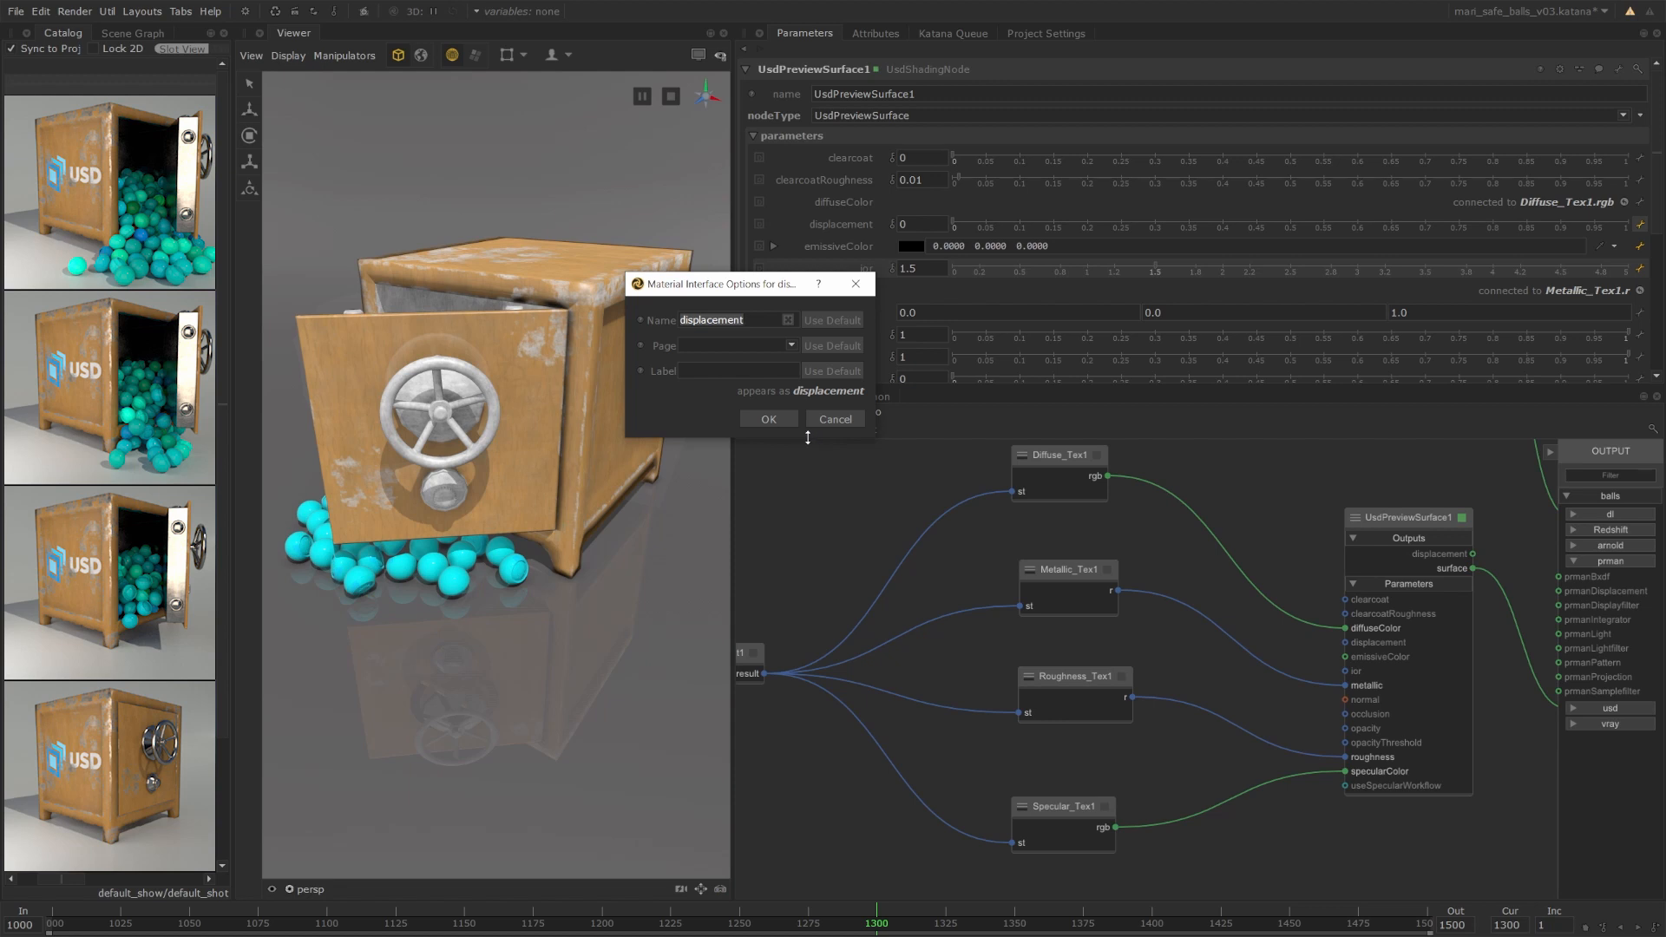
{"action": "mouse_move", "coordinate": [808, 442]}
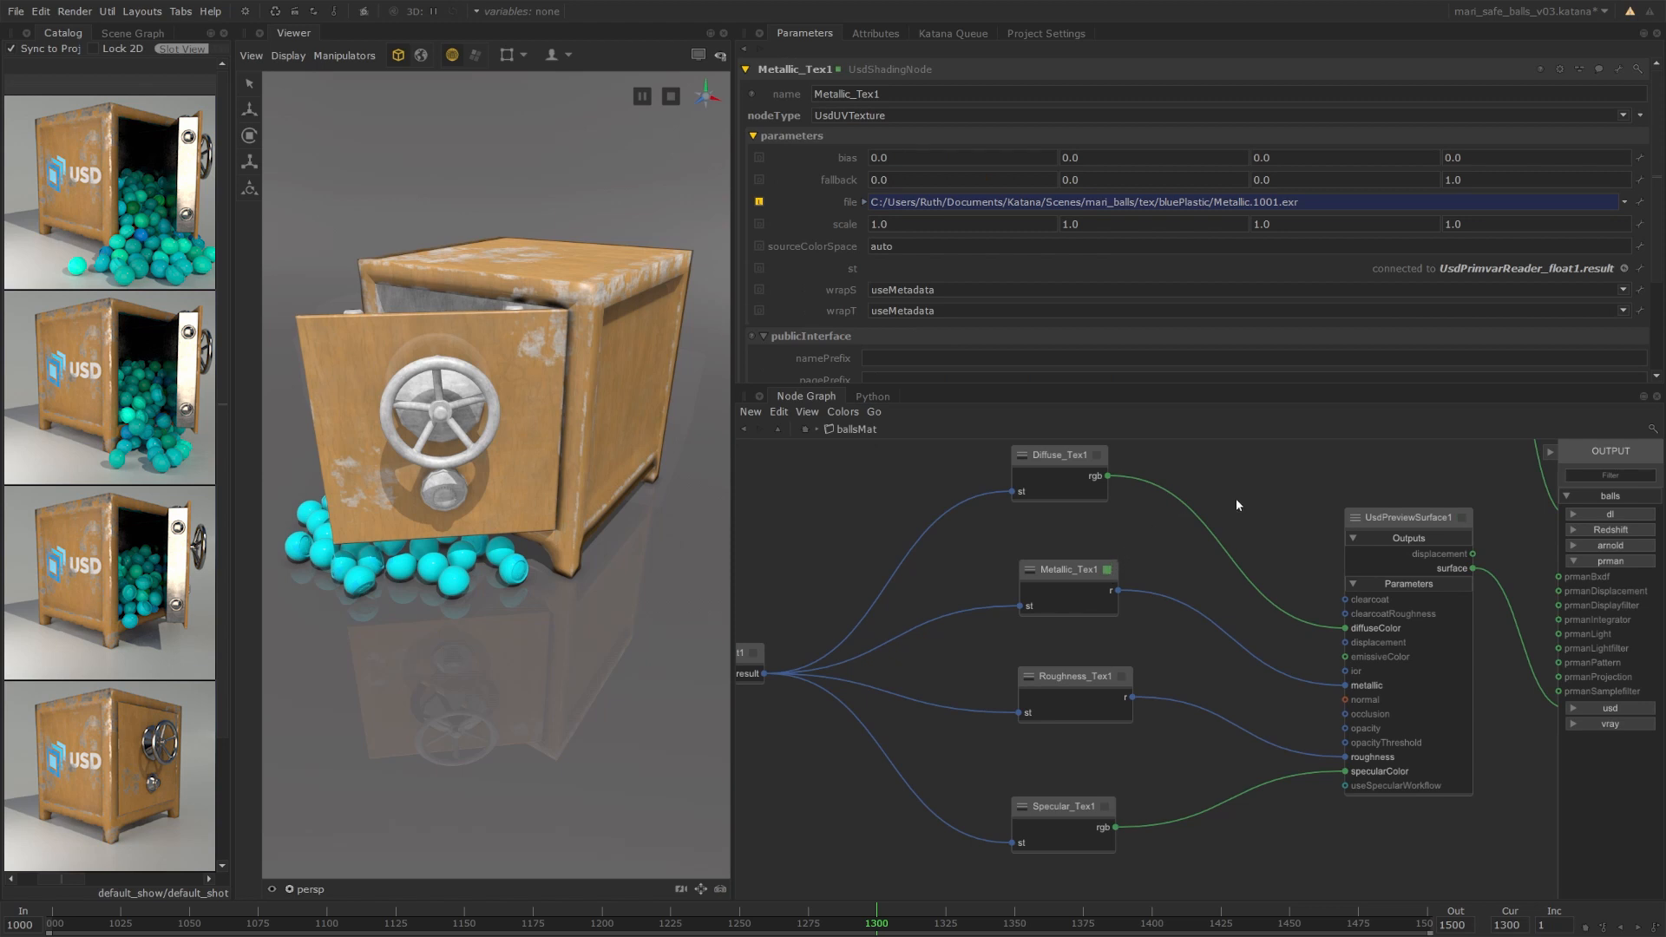
Set the Metallic_Tex1 file parameter's interface Page to 'Metallic' via its options dialog.
{"action": "left_click", "coordinate": [1624, 201]}
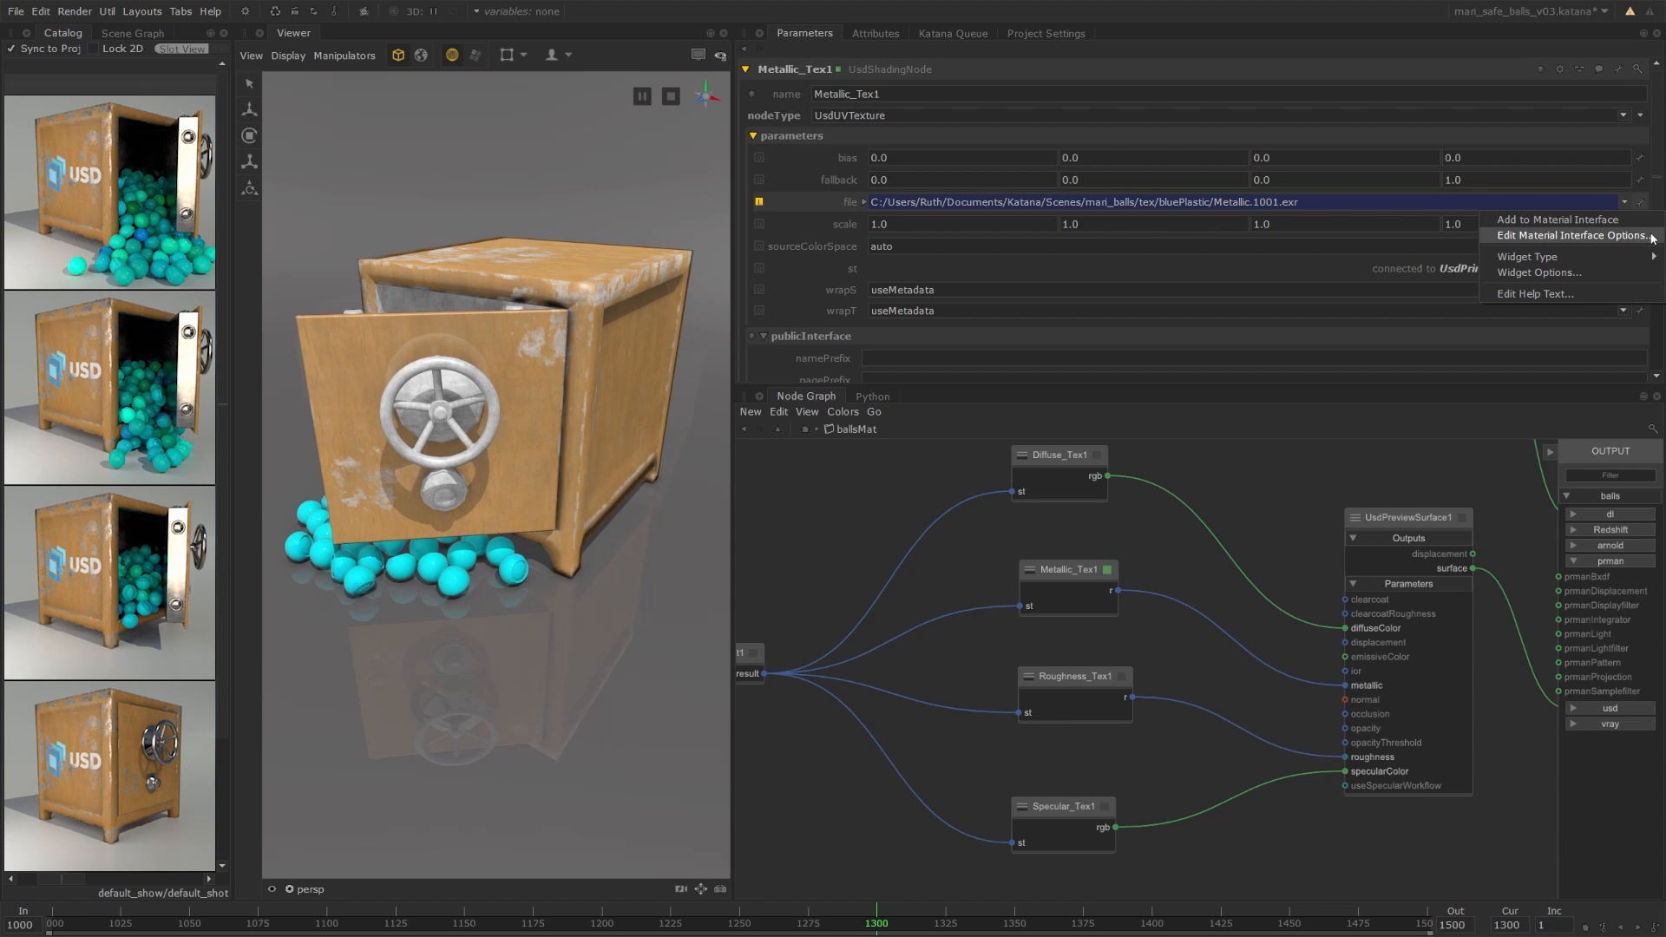
{"action": "left_click", "coordinate": [1569, 236]}
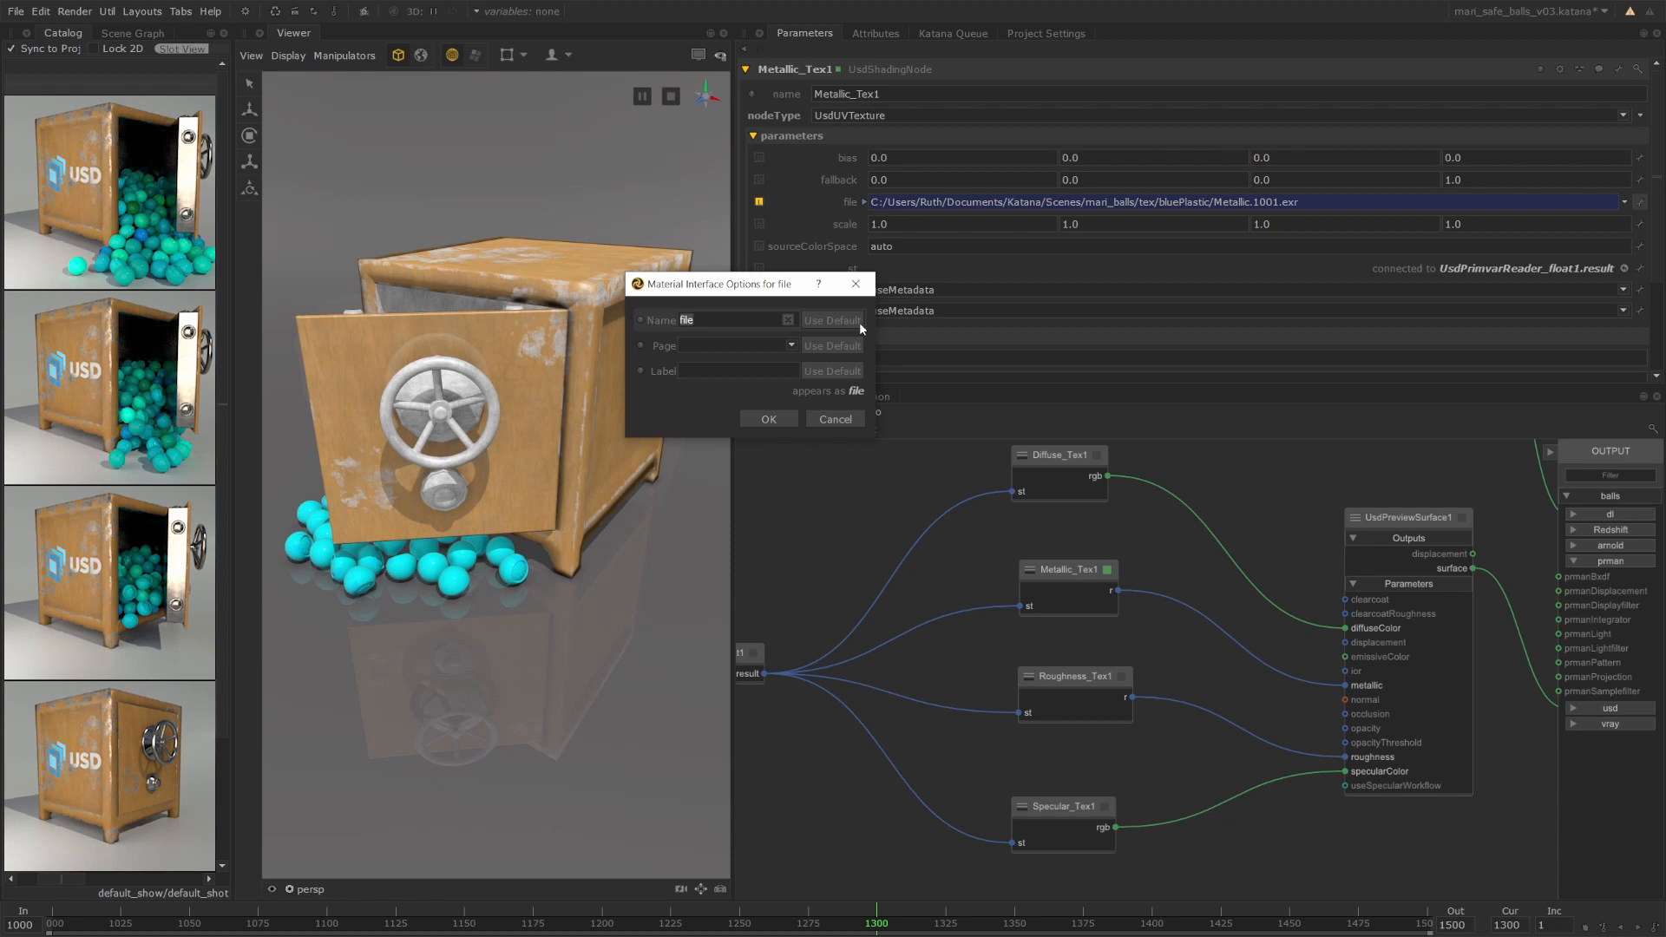
{"action": "type", "text": "M"}
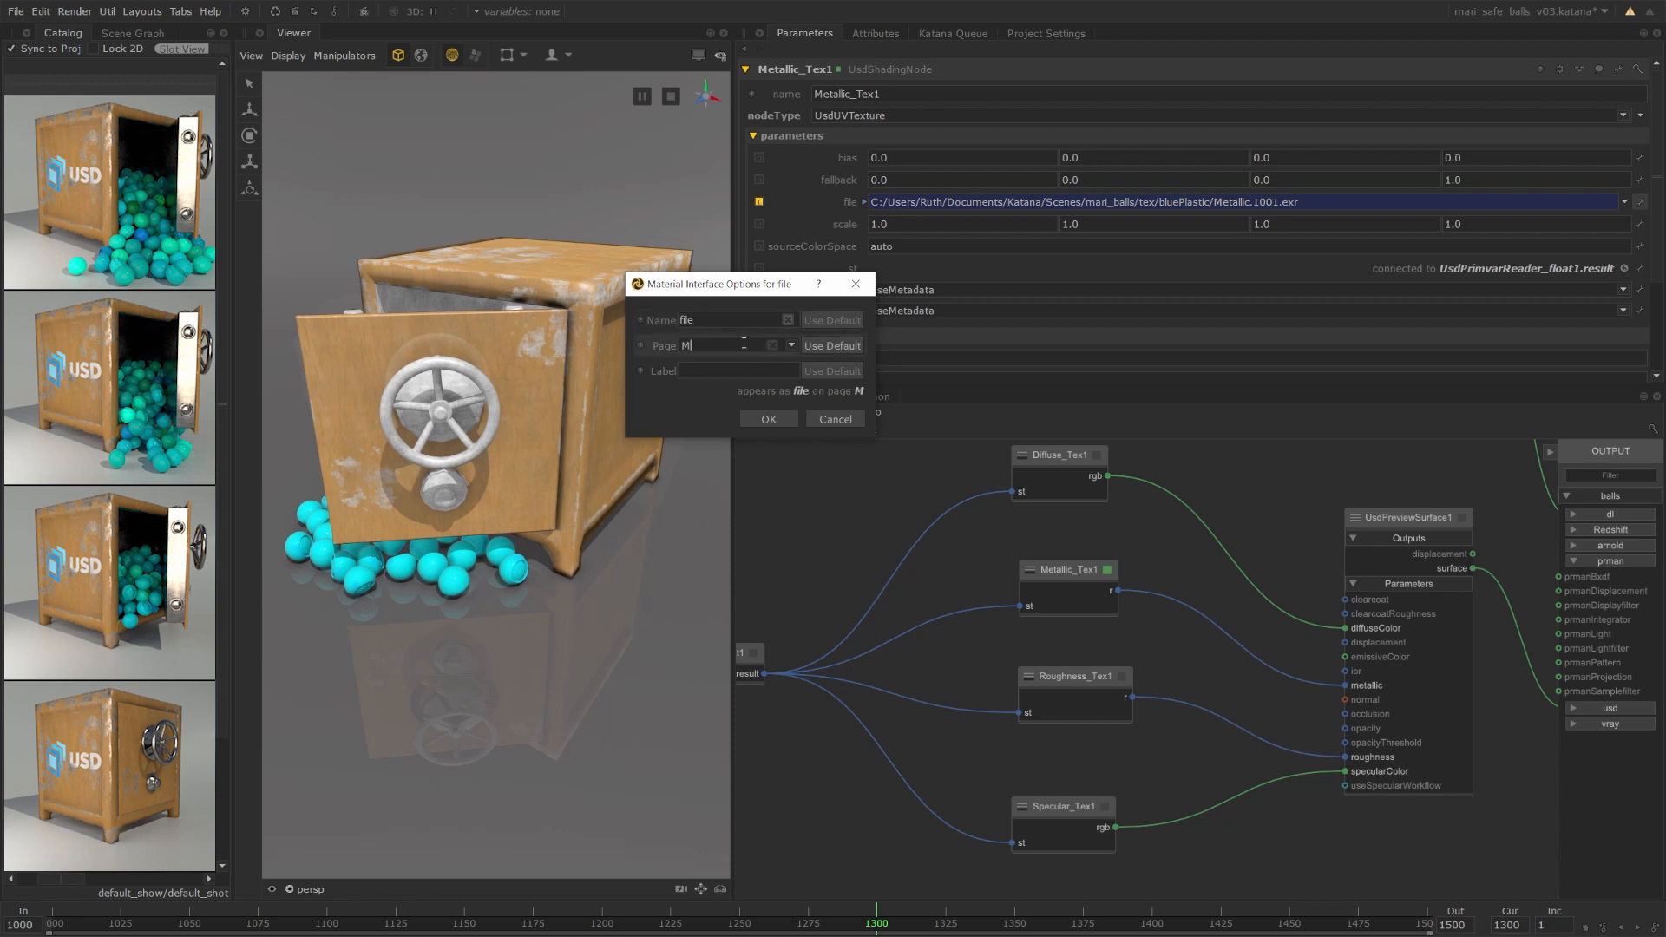
{"action": "type", "text": "etallic"}
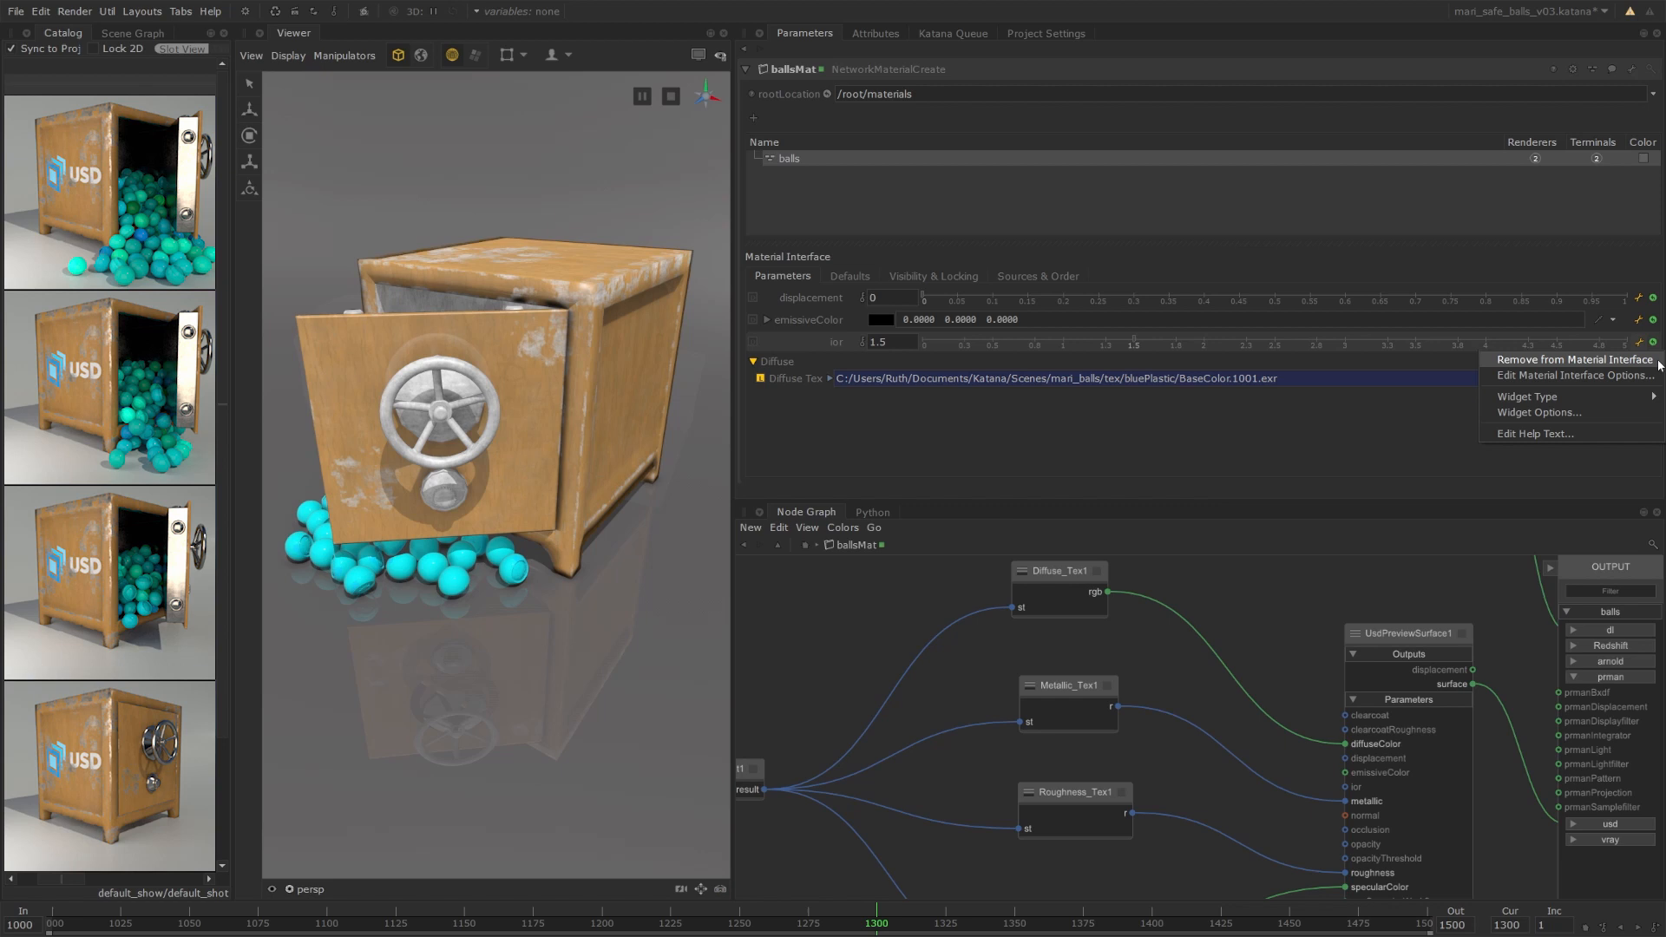
Remove ior from ballsMat's material interface parameters.
{"action": "left_click", "coordinate": [1569, 359]}
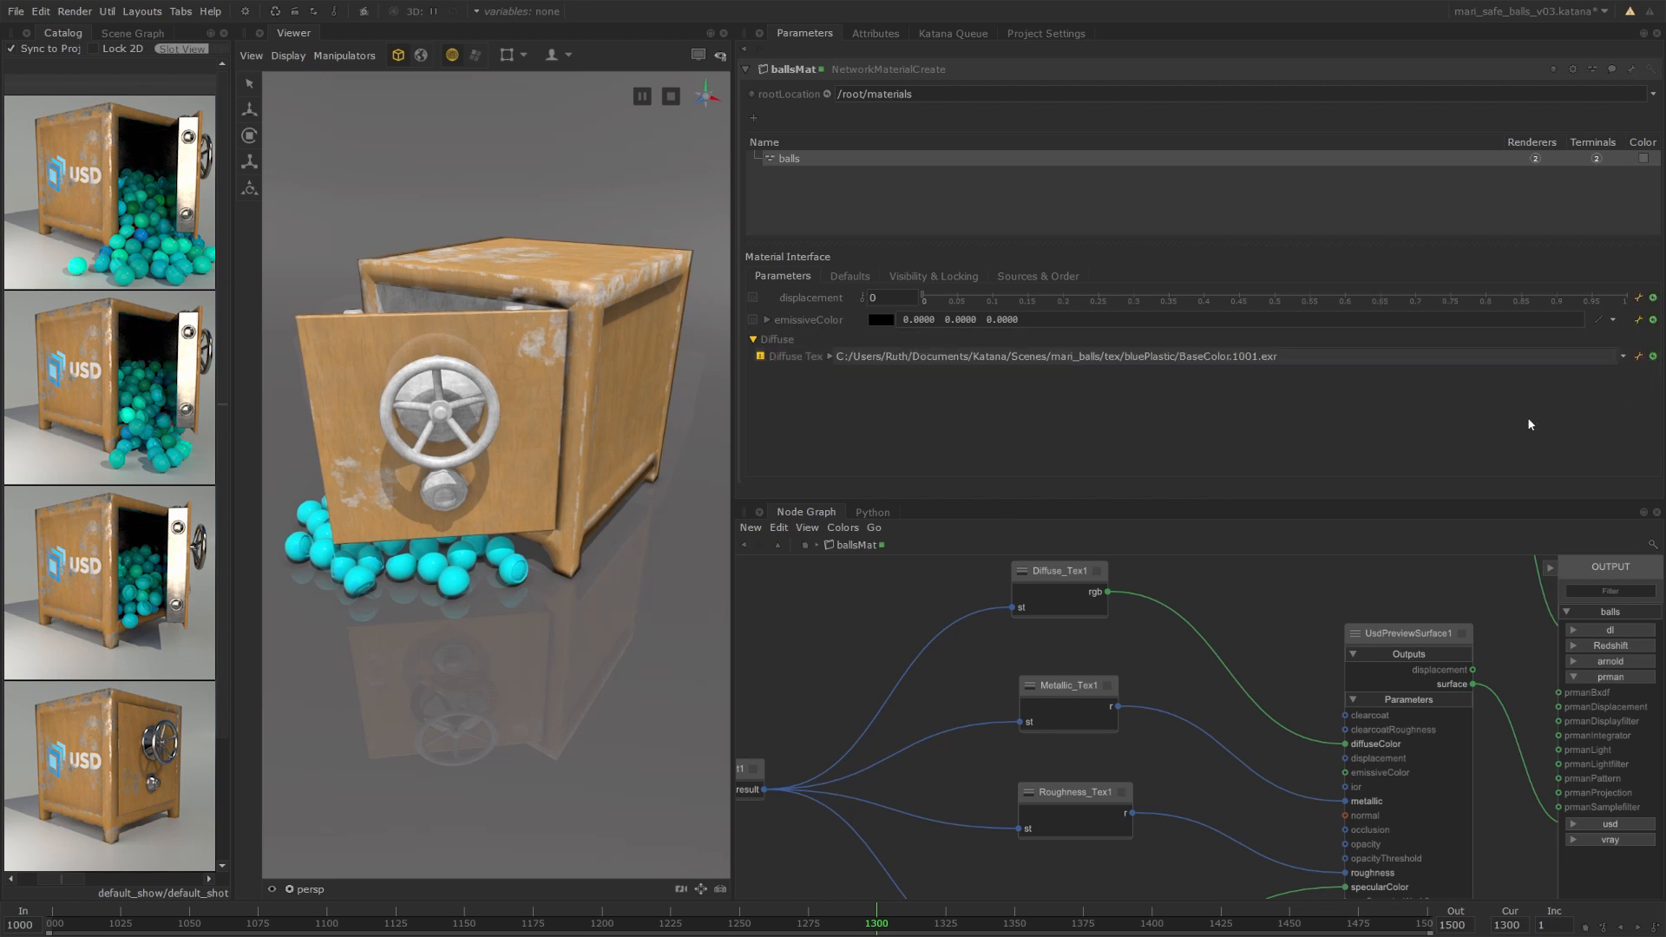
{"action": "mouse_move", "coordinate": [1544, 413]}
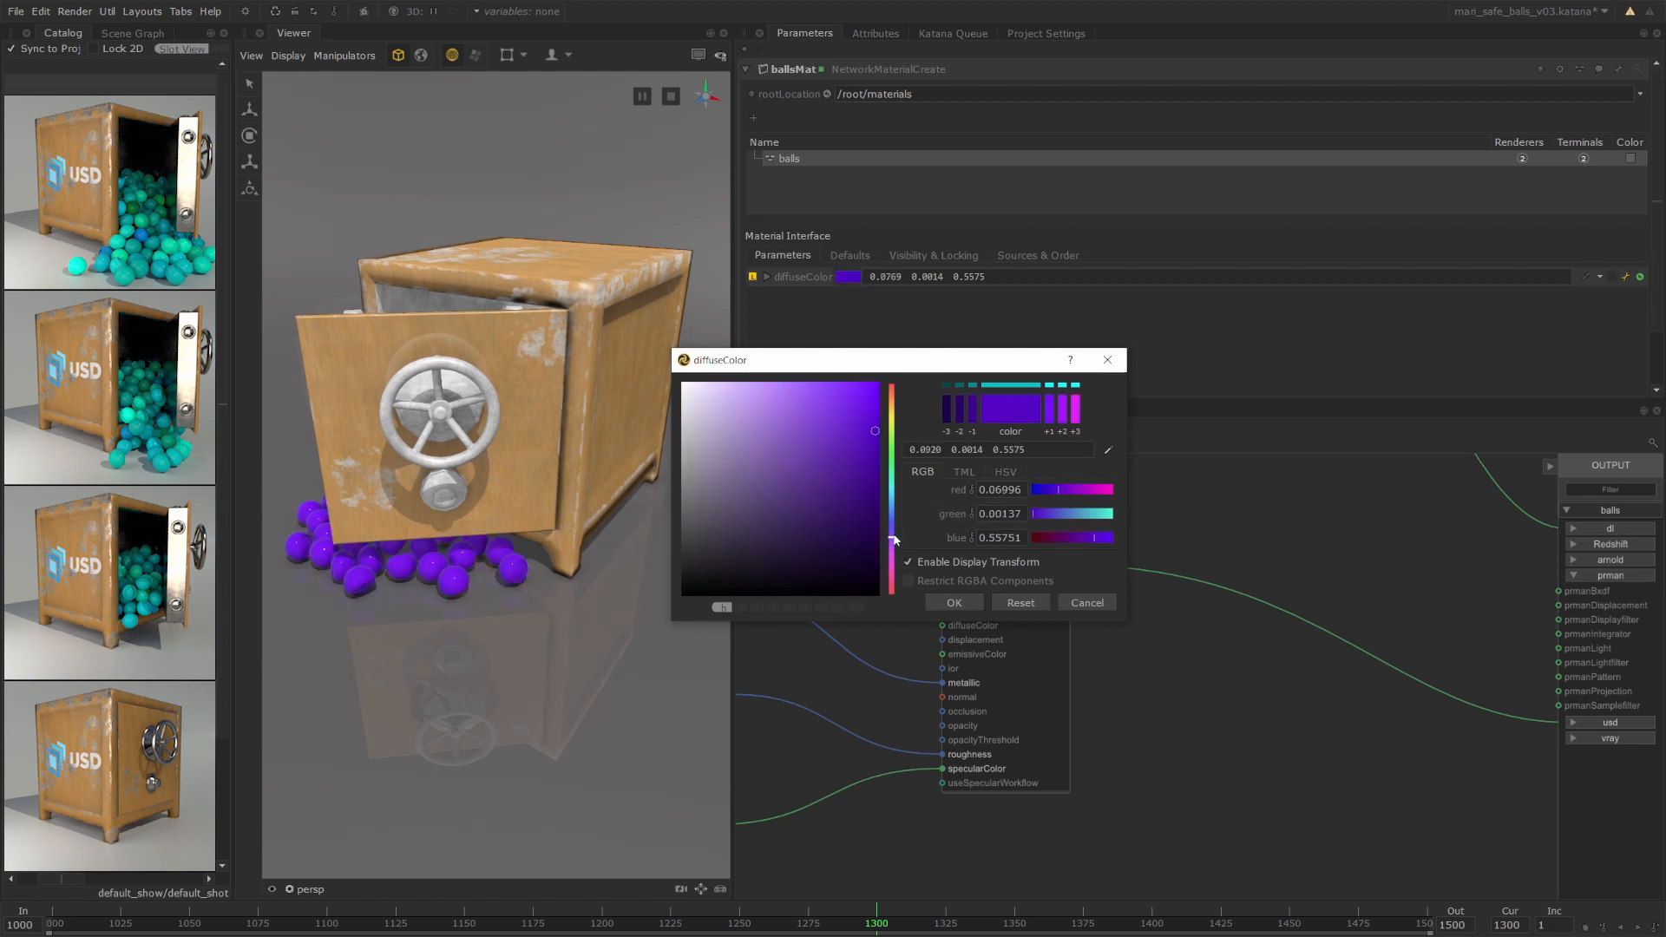
Set diffuseColor to magenta, then toggle the edit off and on beside UsdPreviewSurface1's parameters.
{"action": "left_click_drag", "start_coordinate": [890, 542], "coordinate": [890, 584]}
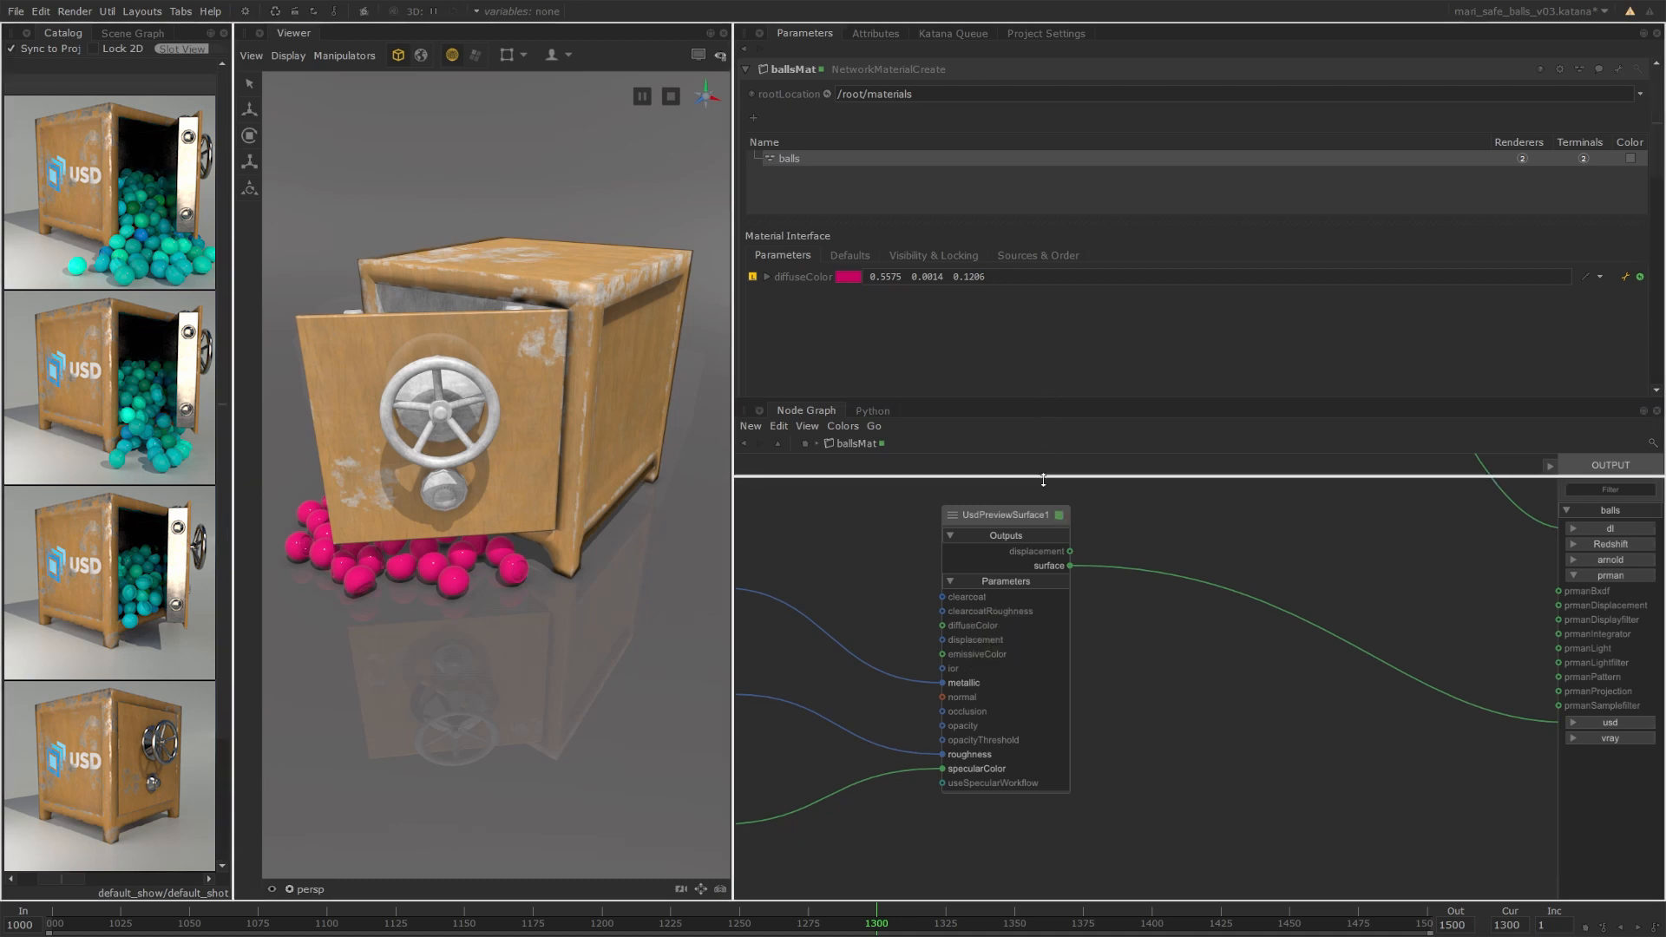
{"action": "double_click", "coordinate": [1004, 513]}
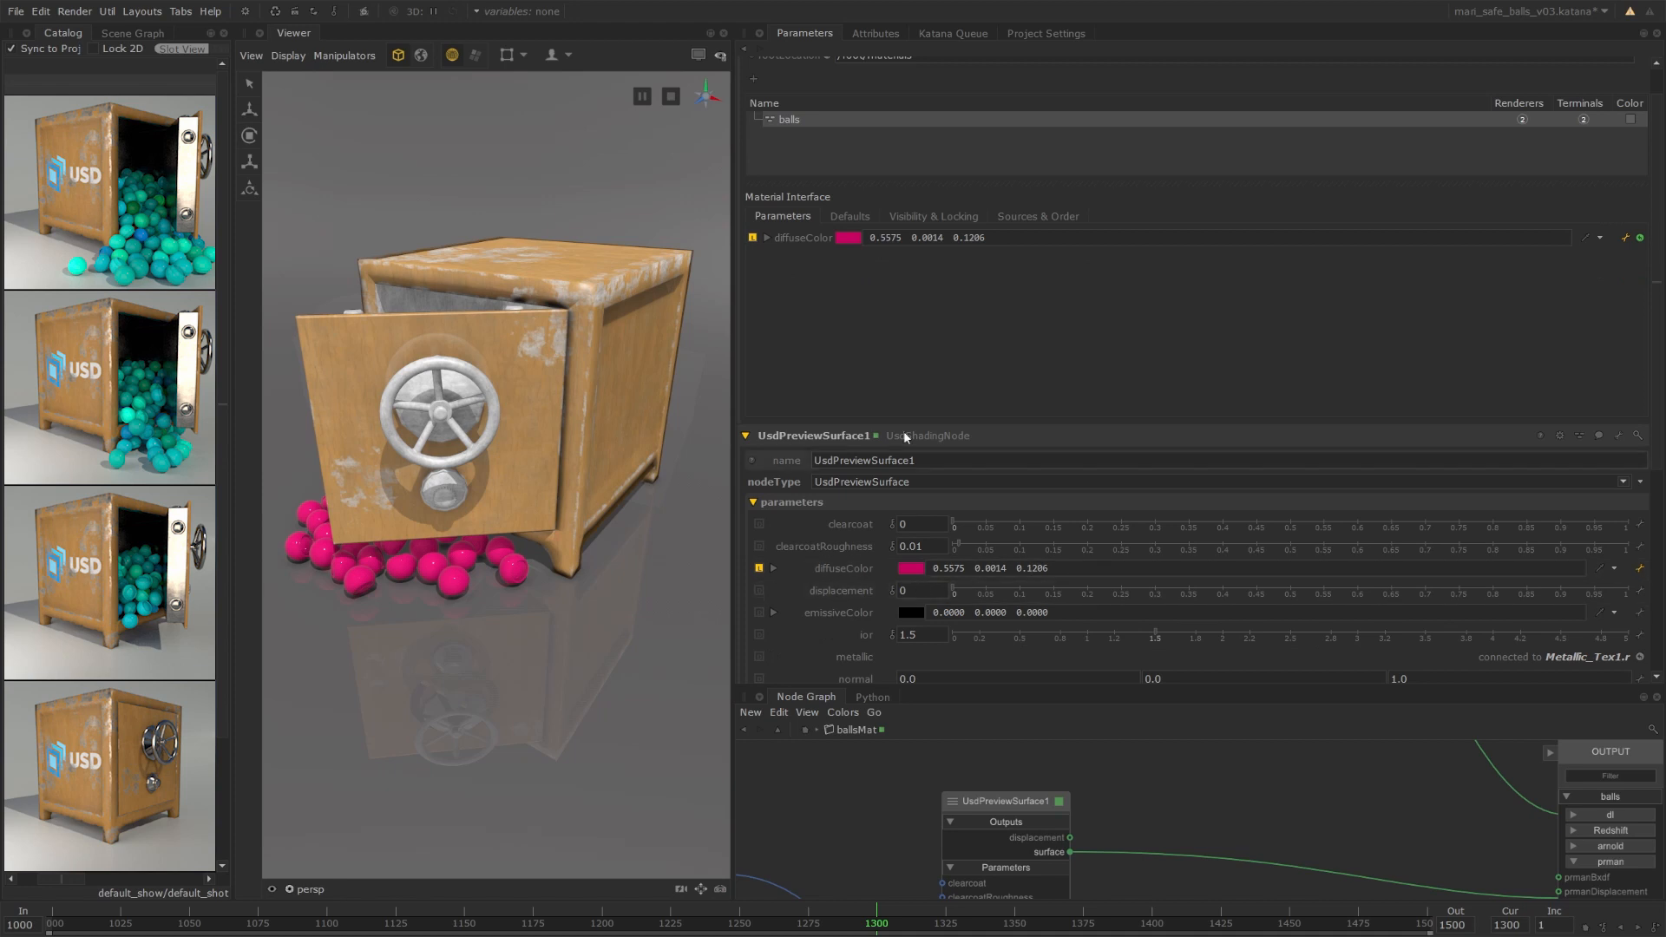
{"action": "left_click", "coordinate": [760, 567]}
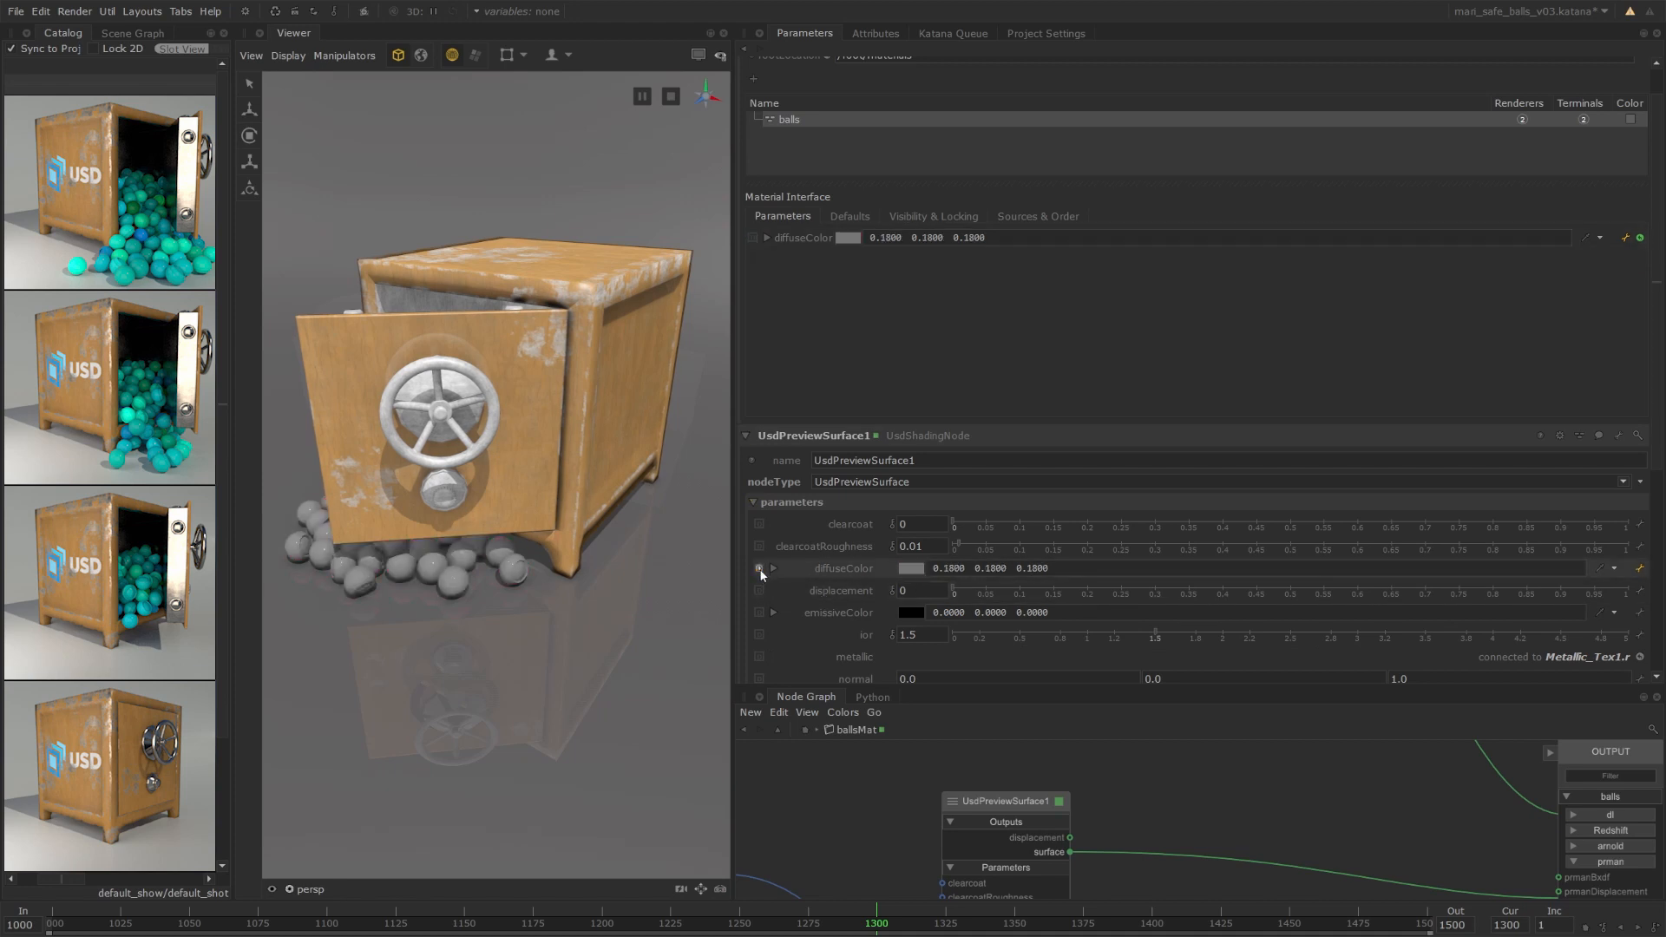
{"action": "left_click", "coordinate": [910, 567]}
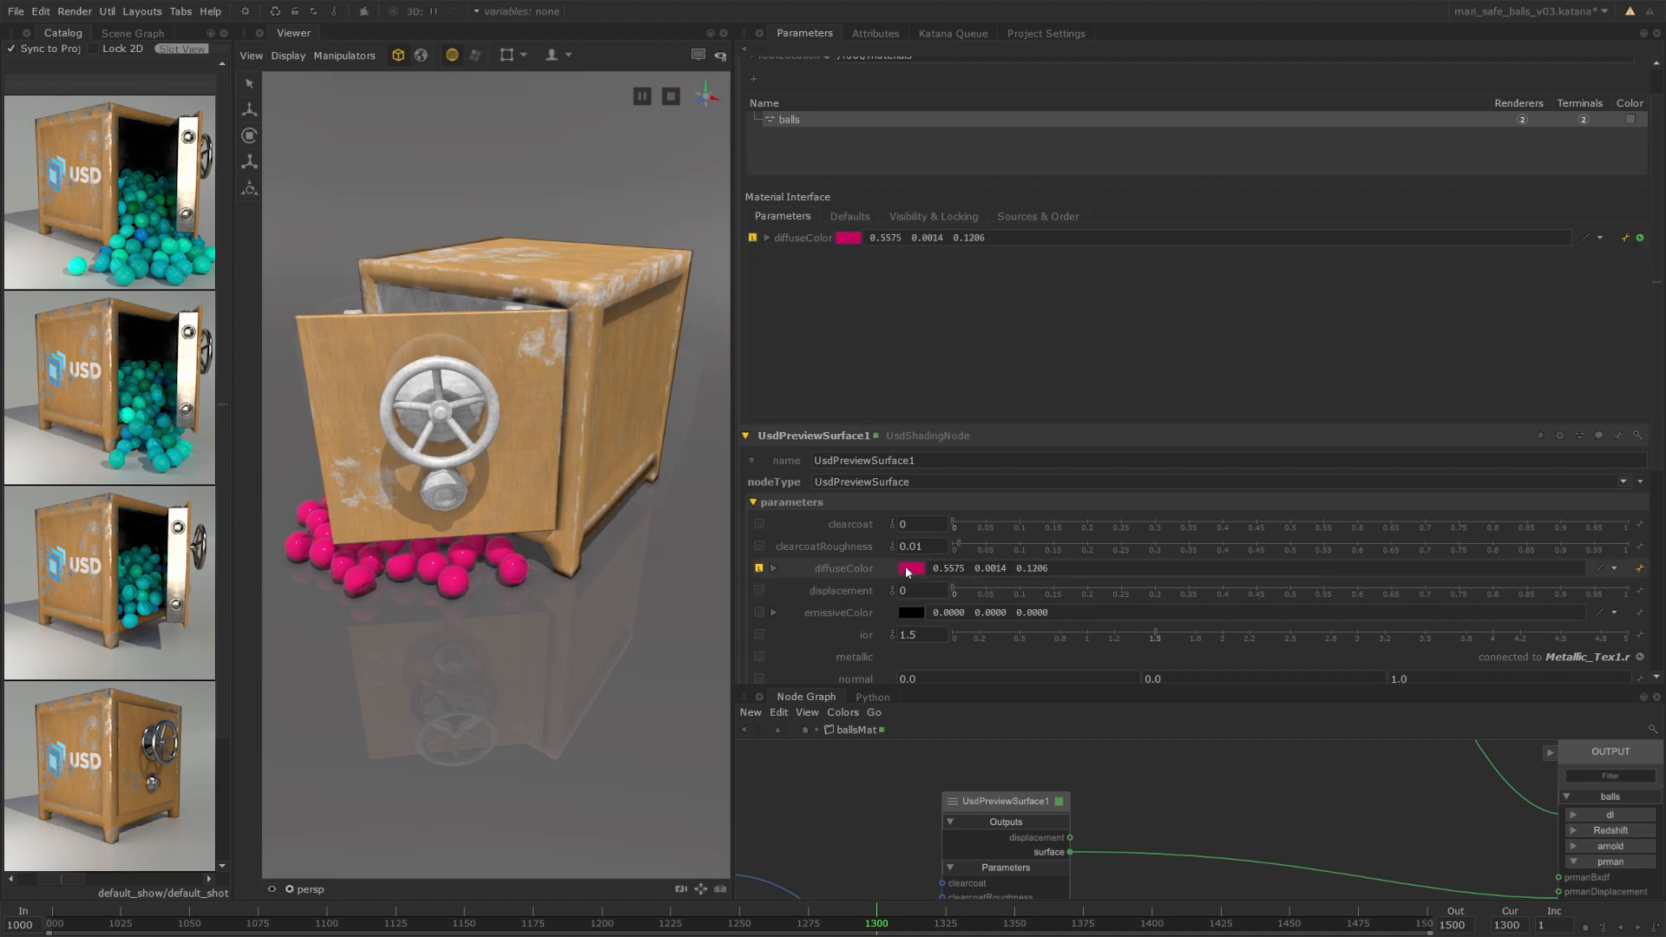
{"action": "left_click", "coordinate": [909, 567]}
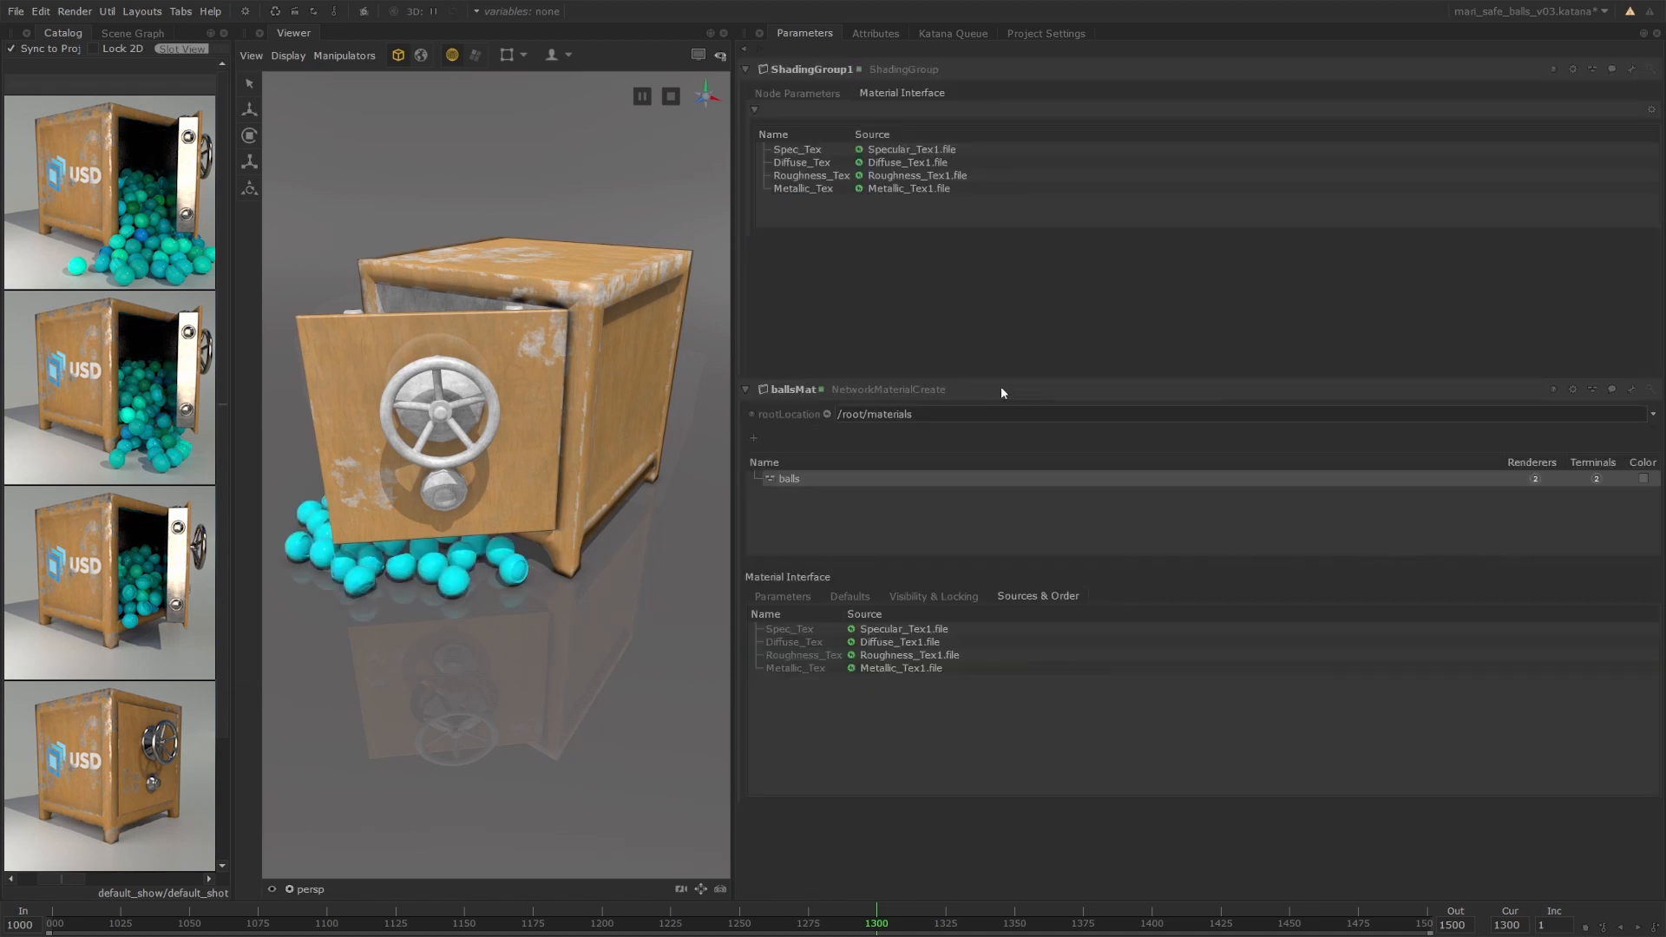
Compare ballsMat's Parameters and Sources & Order tabs with Spec_Tex listed first.
{"action": "left_click", "coordinate": [815, 163]}
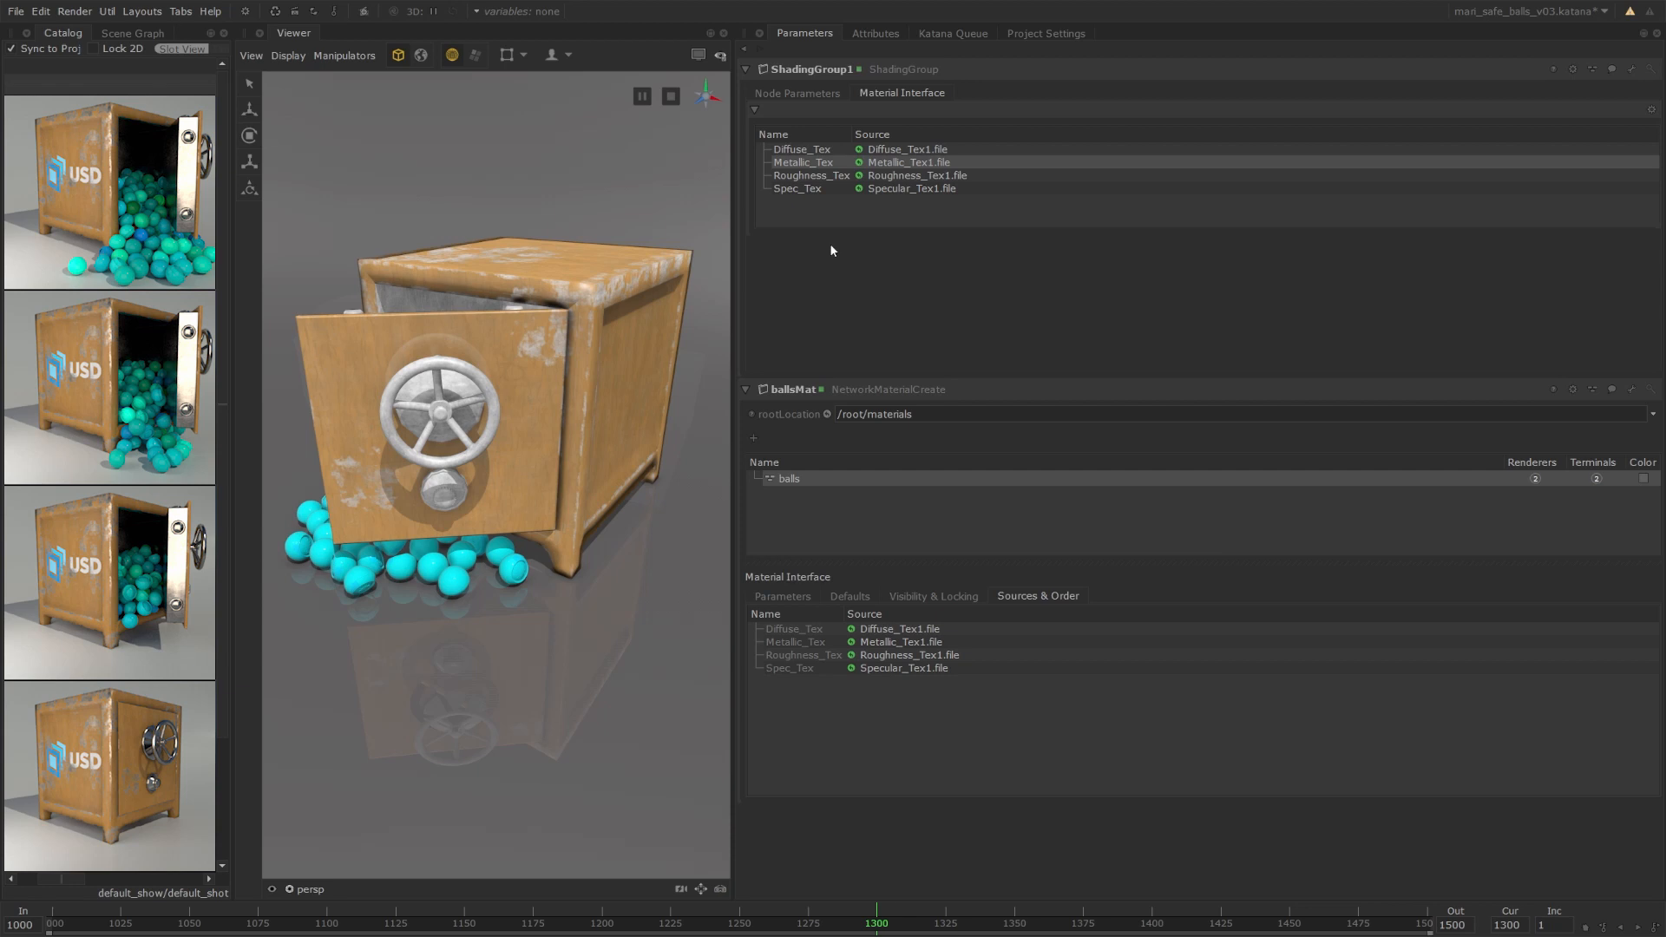
{"action": "left_click", "coordinate": [781, 597]}
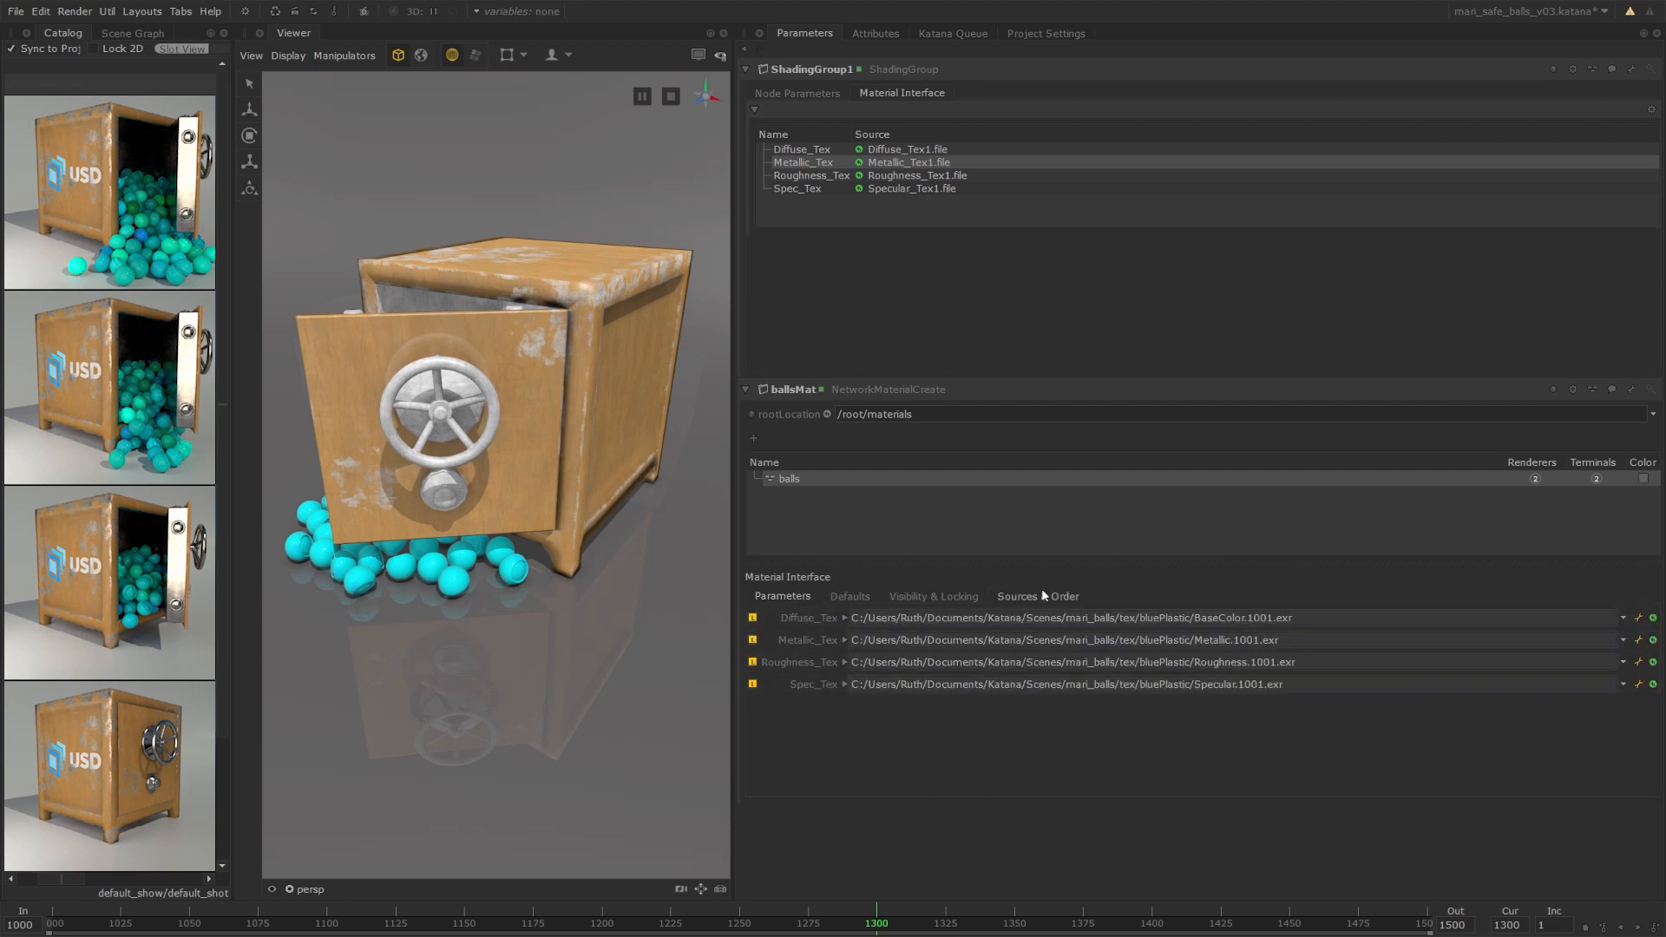
{"action": "left_click", "coordinate": [1037, 597]}
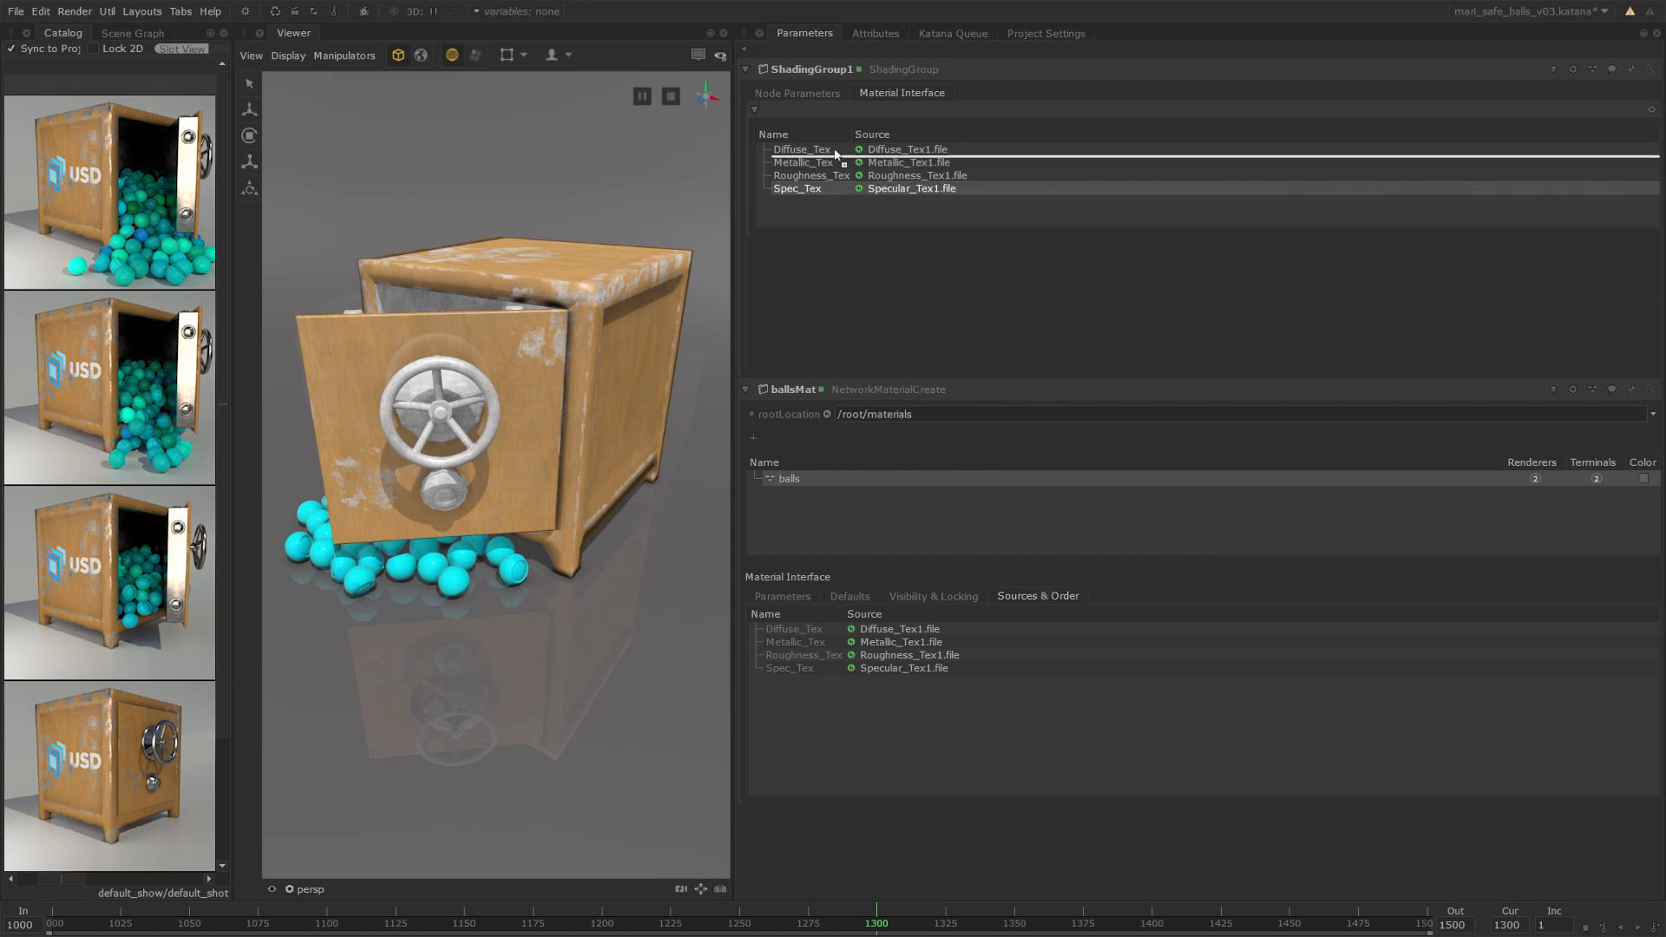
{"action": "left_click", "coordinate": [781, 597]}
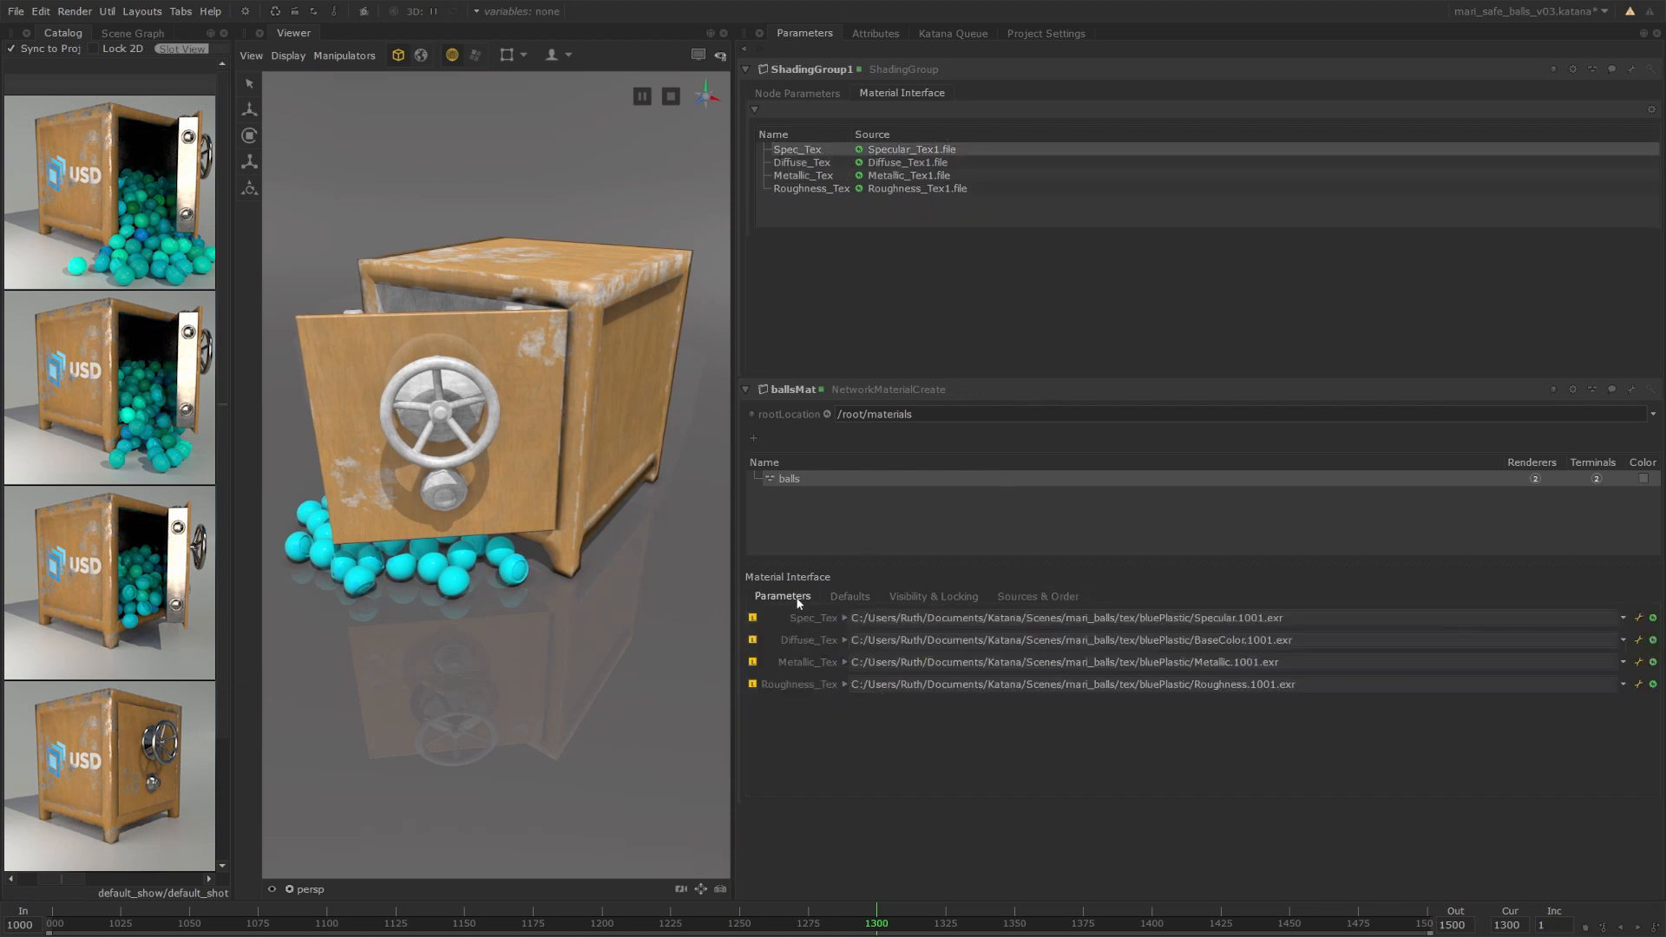
{"action": "left_click", "coordinate": [1035, 597]}
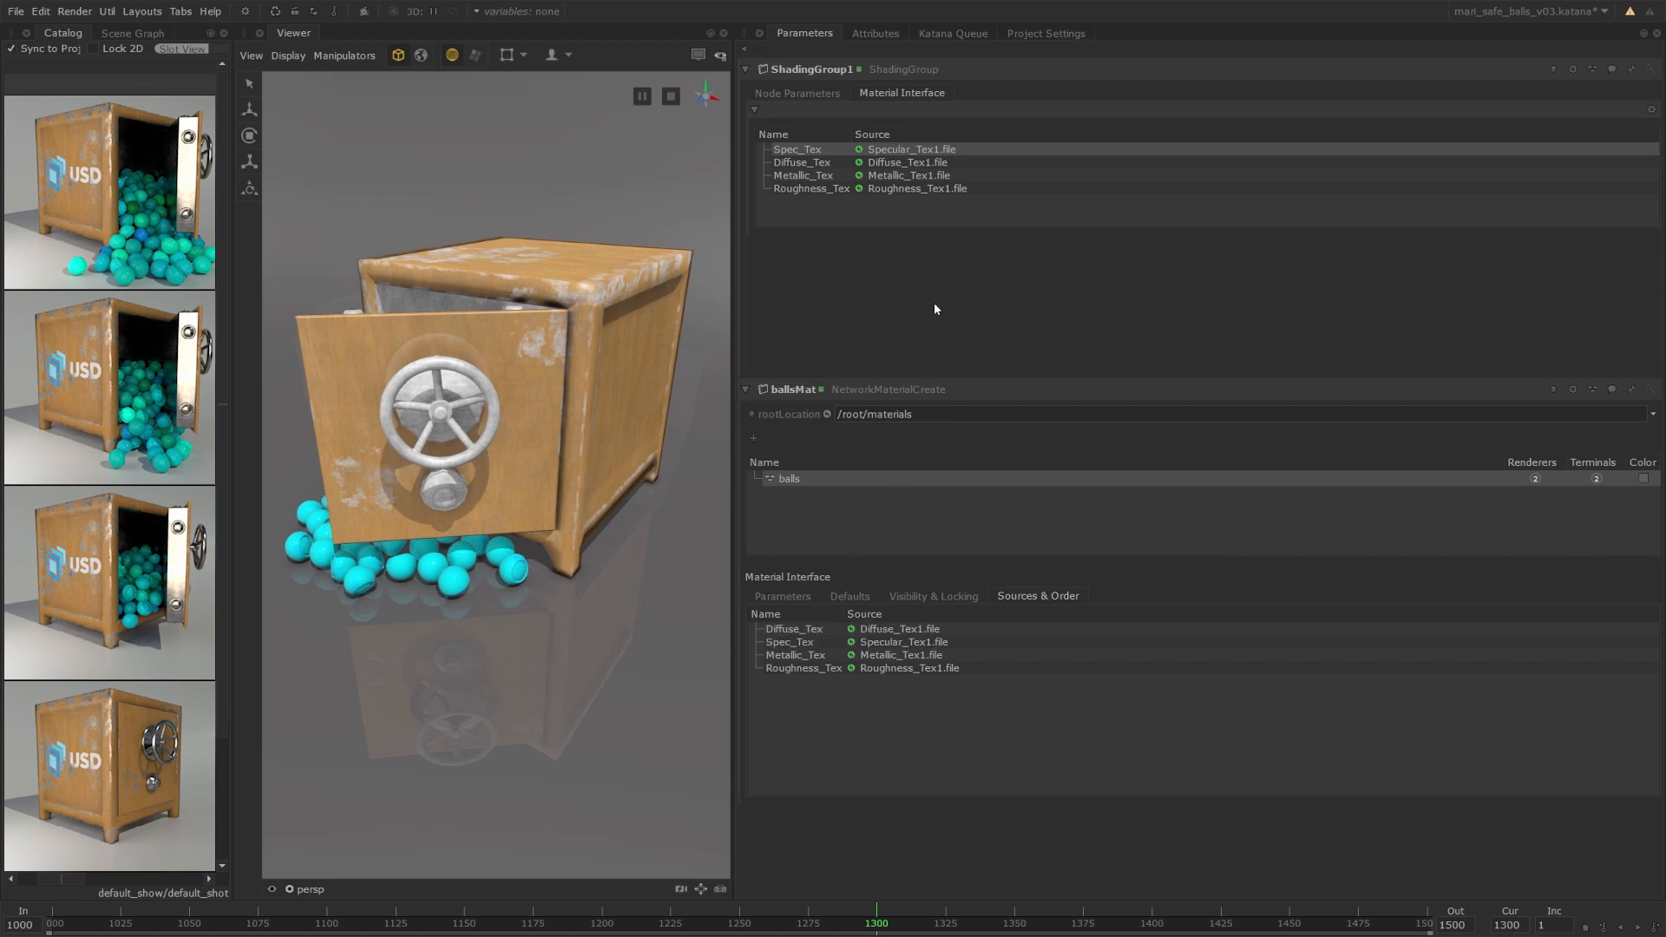
{"action": "mouse_move", "coordinate": [942, 277]}
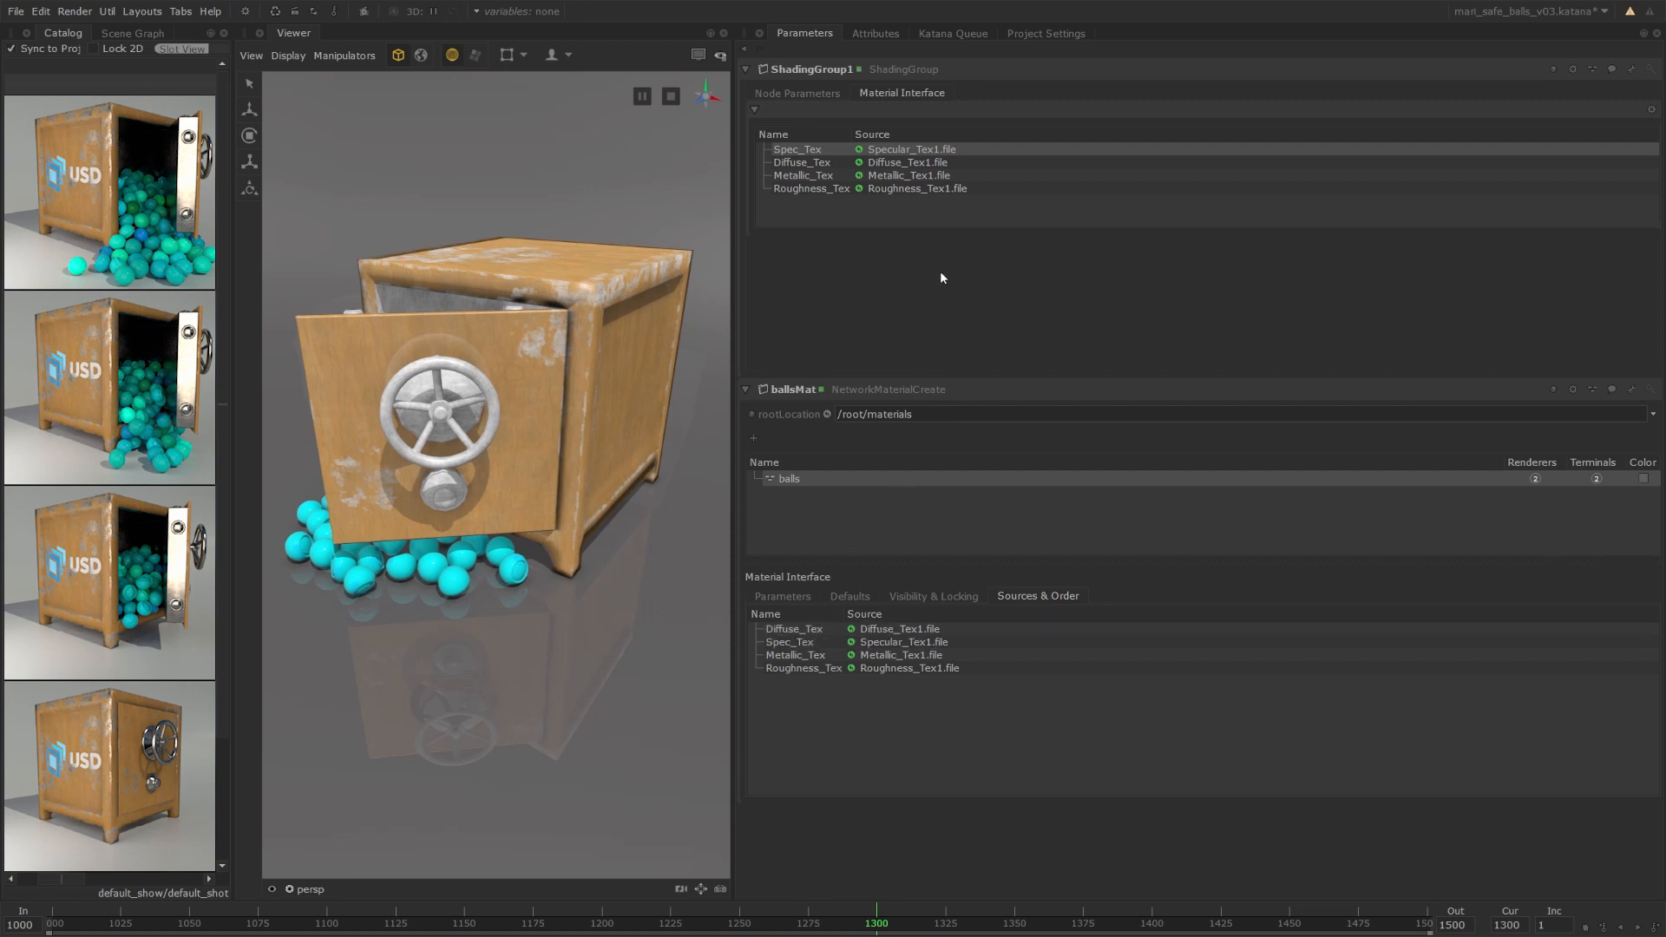
{"action": "mouse_move", "coordinate": [831, 151]}
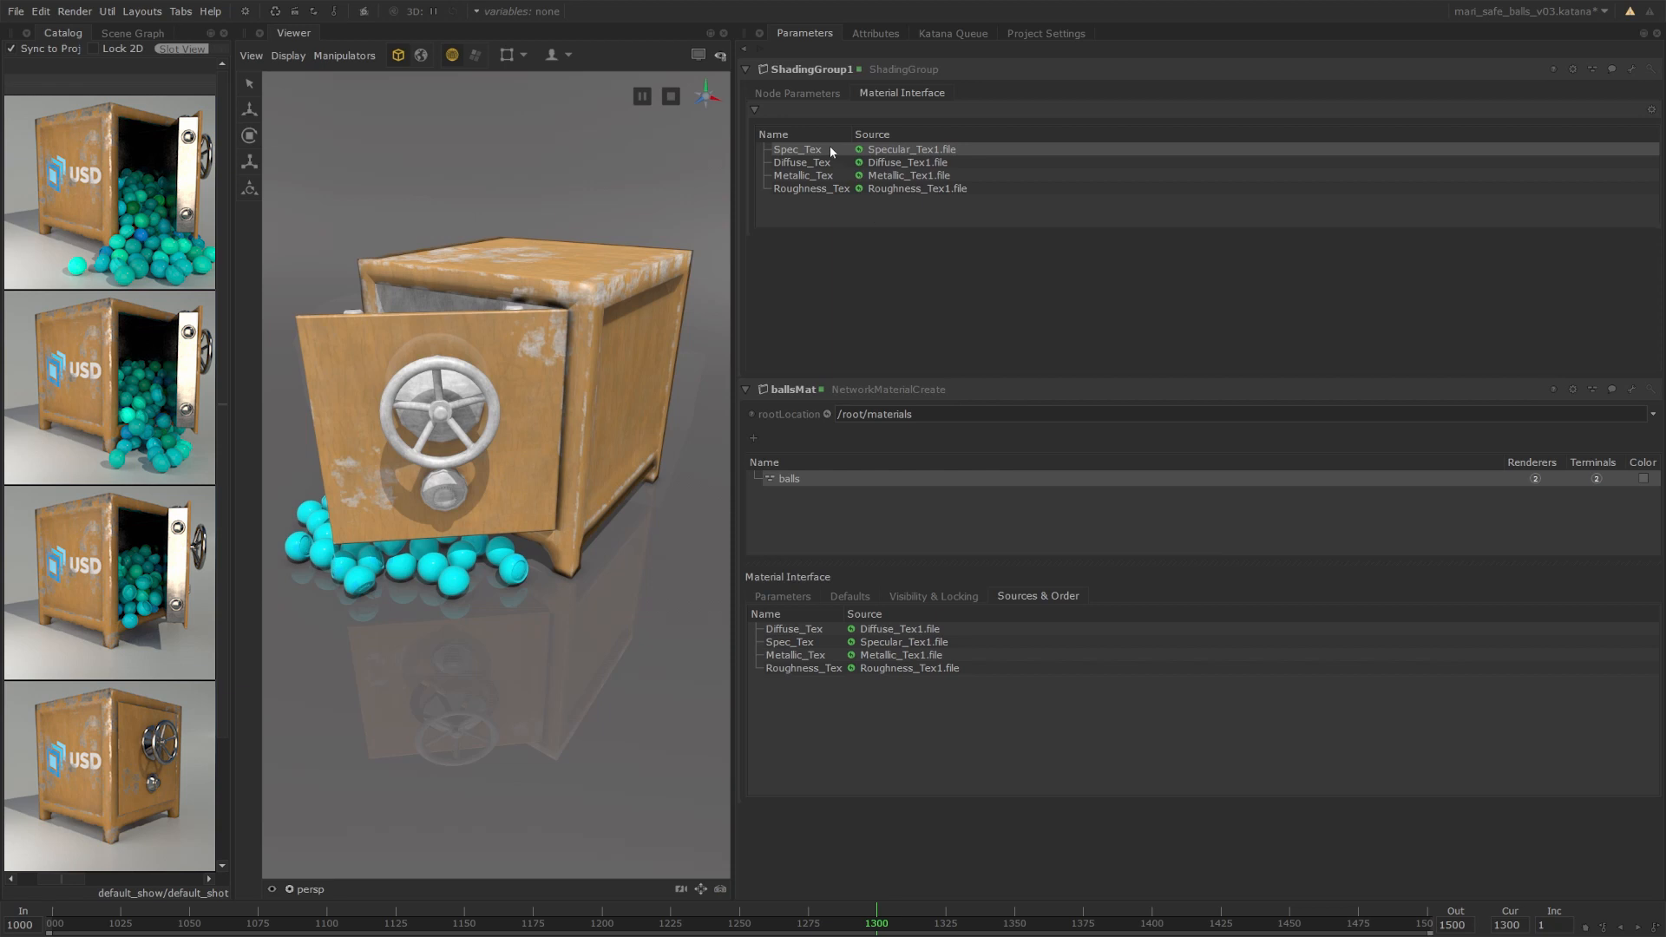
Drag Spec_Tex below Diffuse_Tex so the order reads Diffuse, Spec, Metallic, Roughness.
{"action": "left_click_drag", "start_coordinate": [796, 149], "coordinate": [807, 189]}
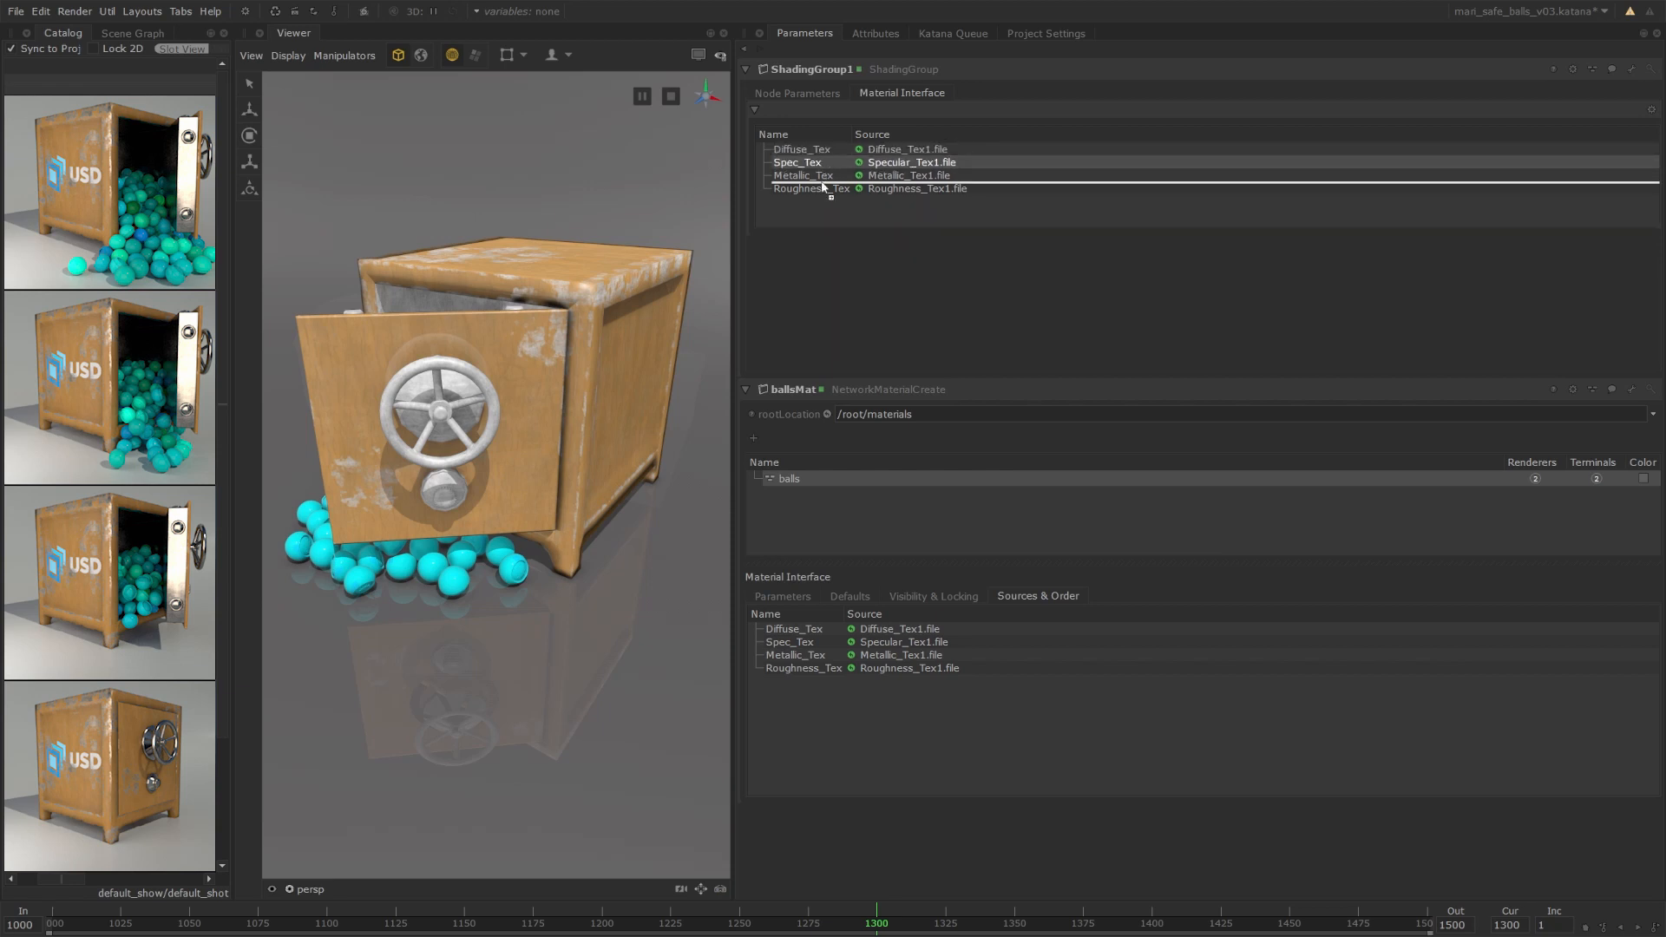
{"action": "left_click_drag", "start_coordinate": [797, 162], "coordinate": [797, 187]}
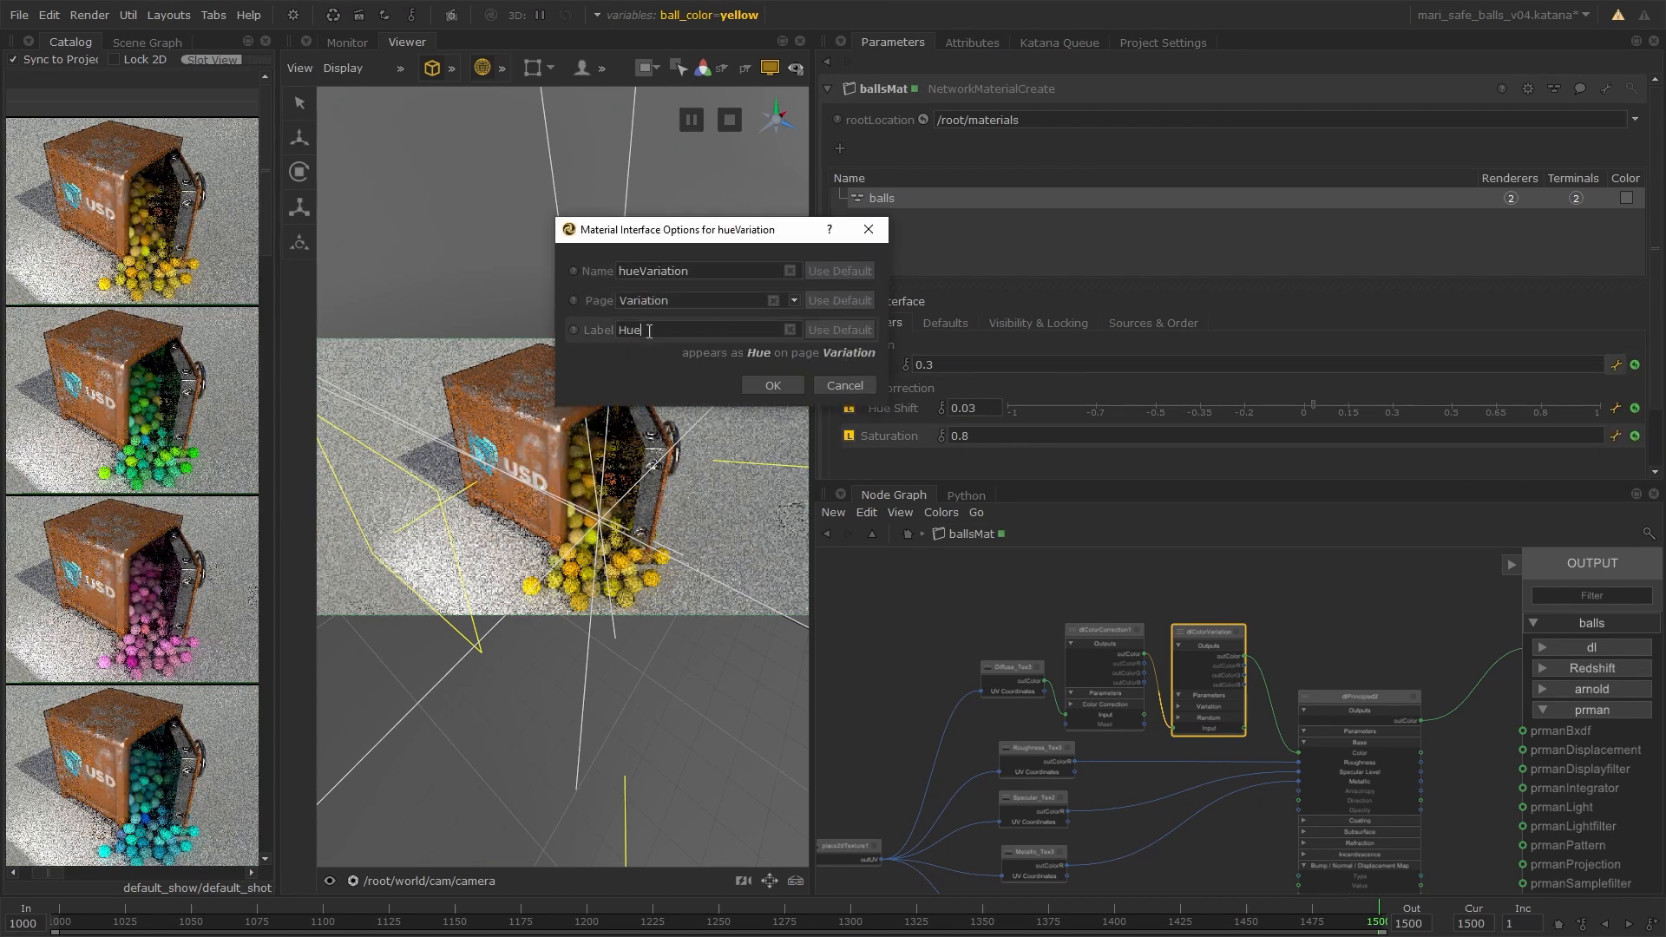
Confirm hueVariation as 'Hue' on the Variation page and view its sources in Sources & Order.
{"action": "left_click", "coordinate": [772, 384]}
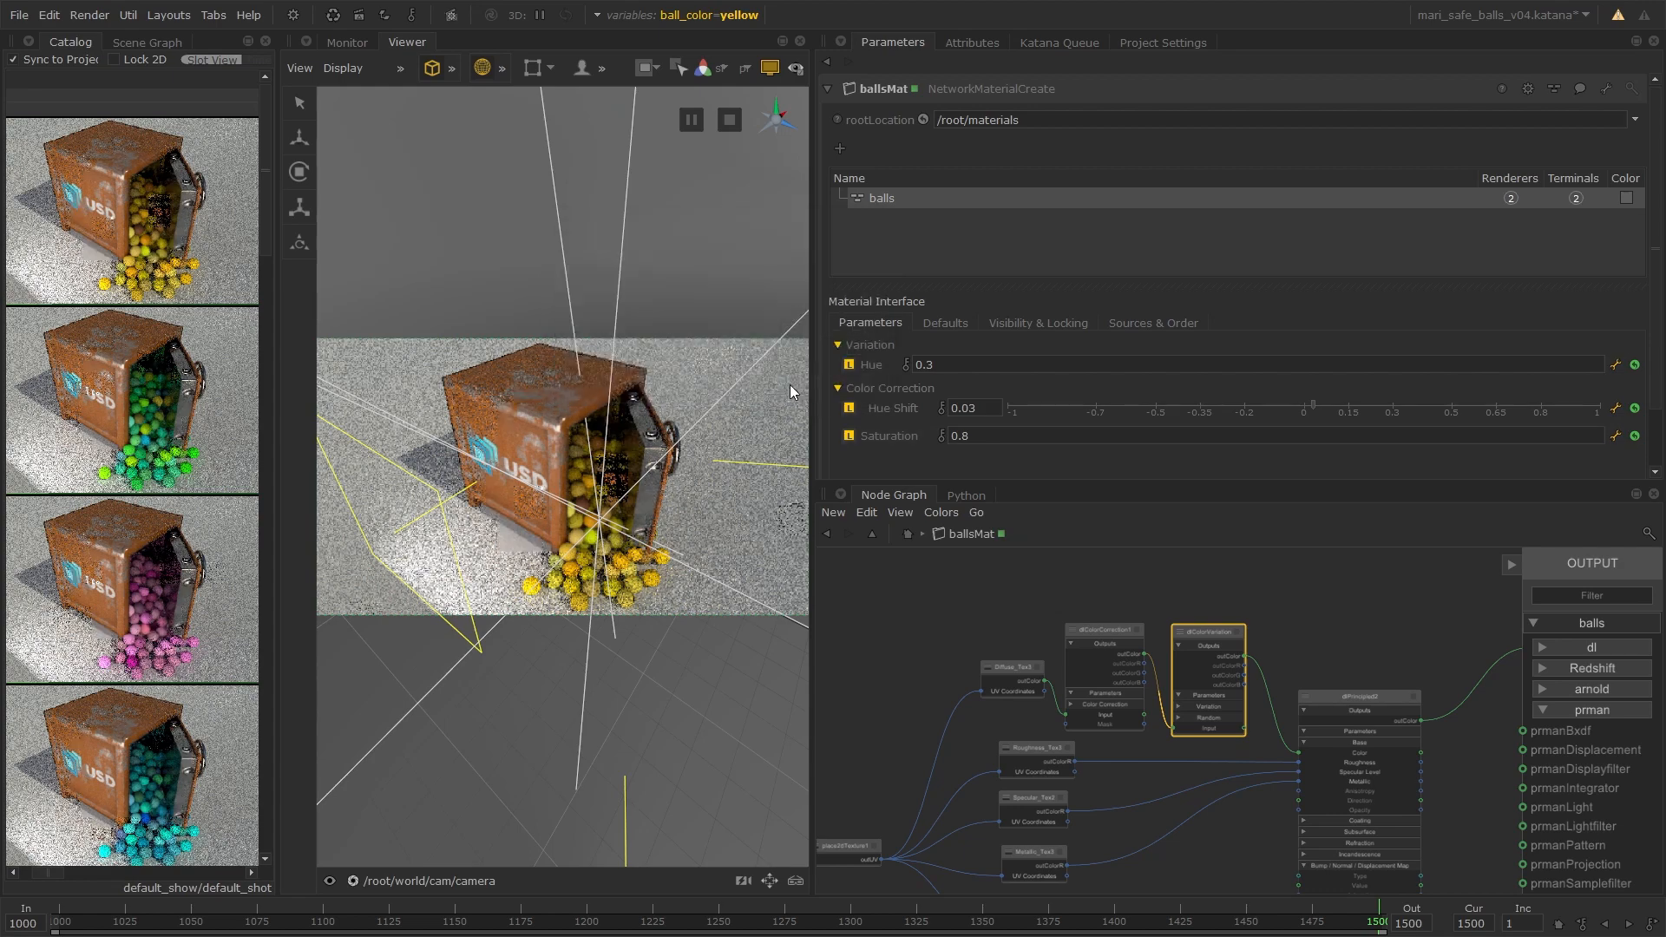
{"action": "left_click", "coordinate": [1152, 323]}
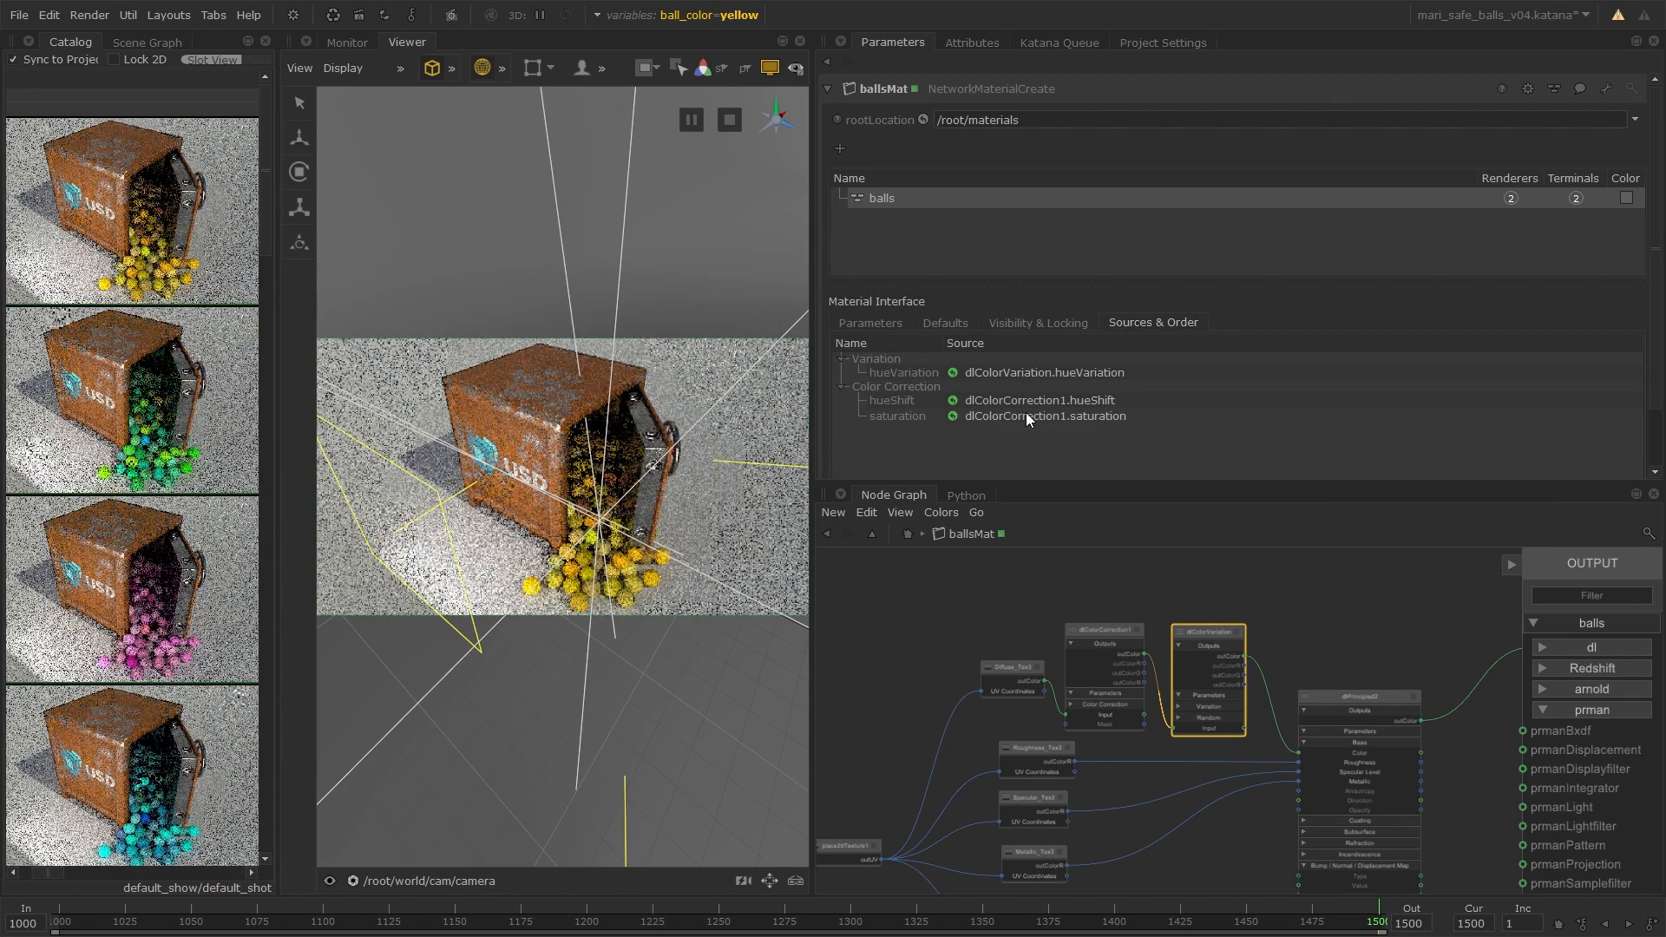